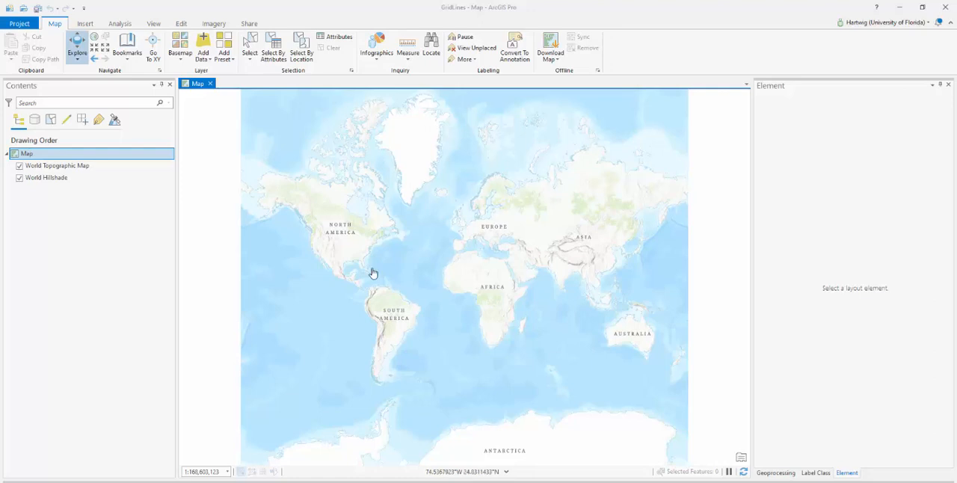
{"action": "mouse_move", "coordinate": [352, 277]}
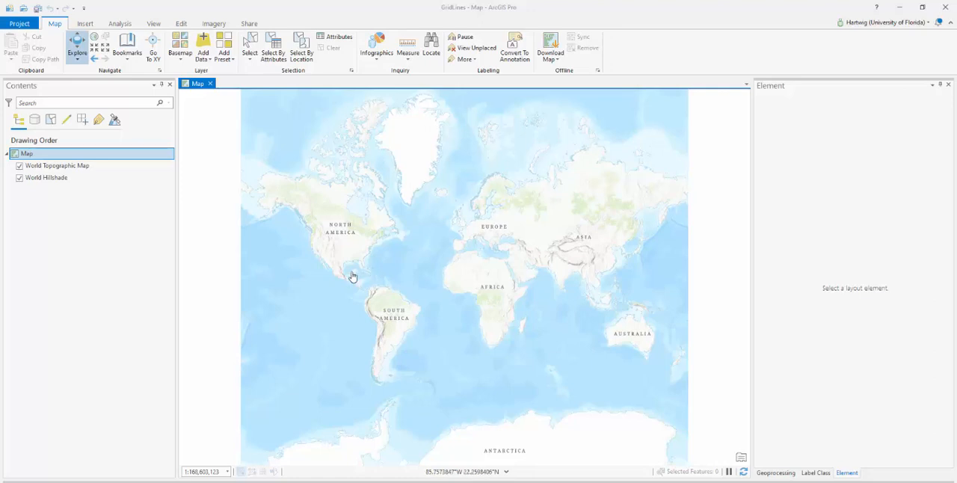
{"action": "mouse_move", "coordinate": [365, 278]}
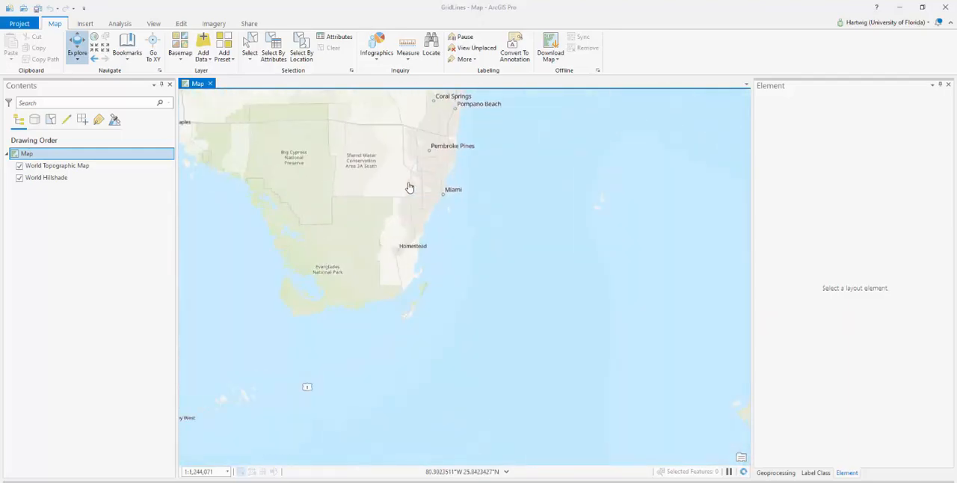
- Create a new ANSI Landscape Letter layout
{"action": "left_click", "coordinate": [84, 23]}
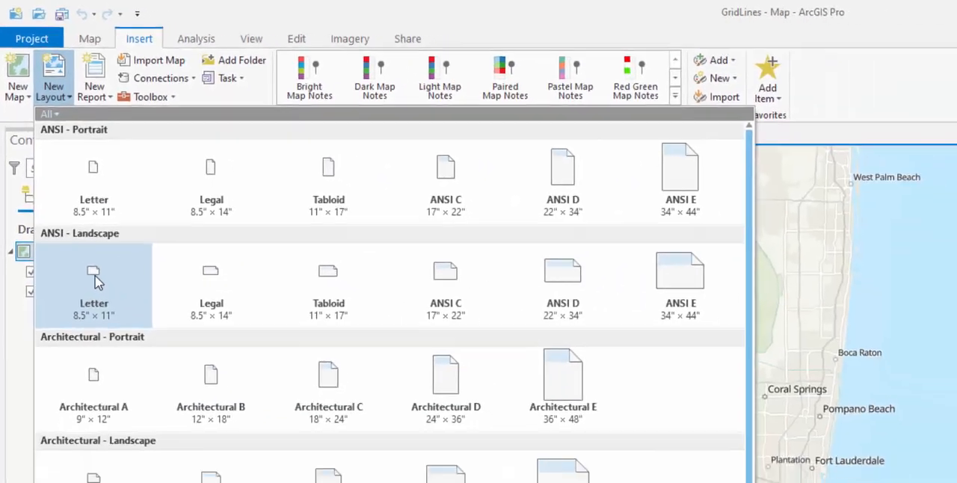
{"action": "left_click", "coordinate": [94, 280]}
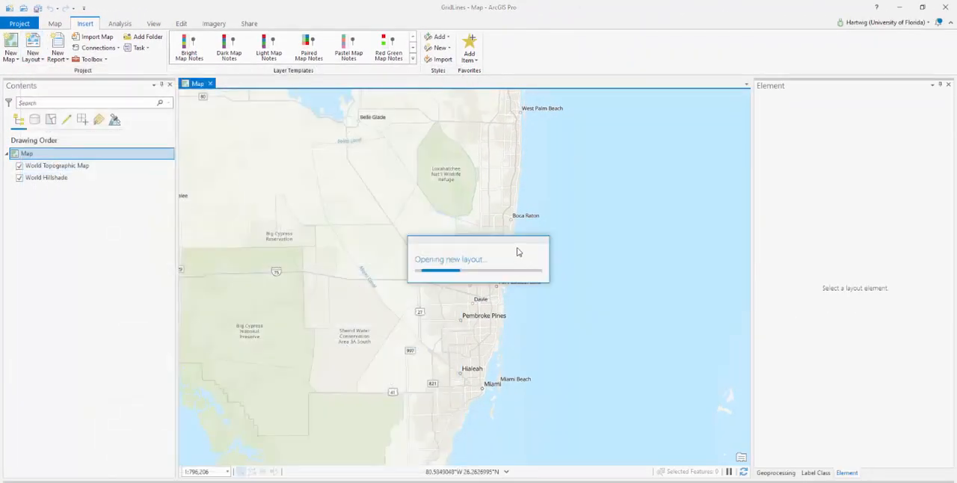
{"action": "left_click", "coordinate": [33, 48]}
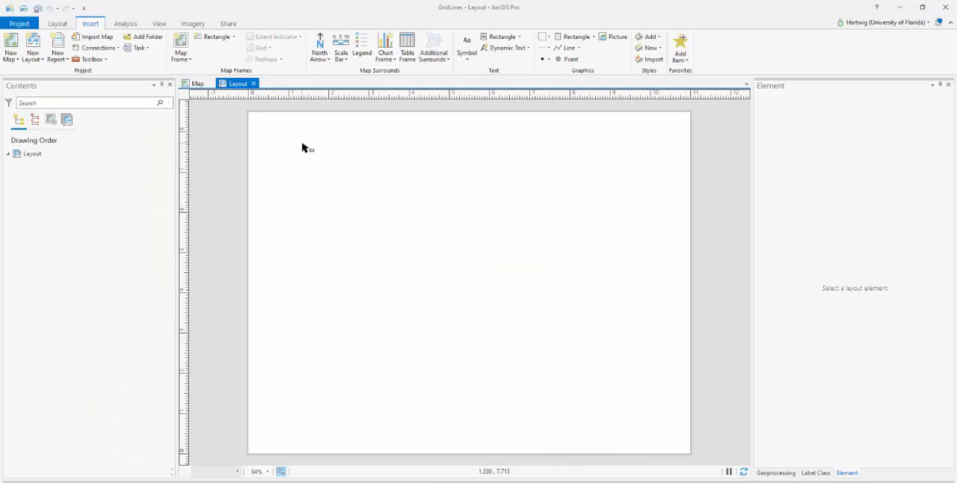
{"action": "mouse_move", "coordinate": [309, 154]}
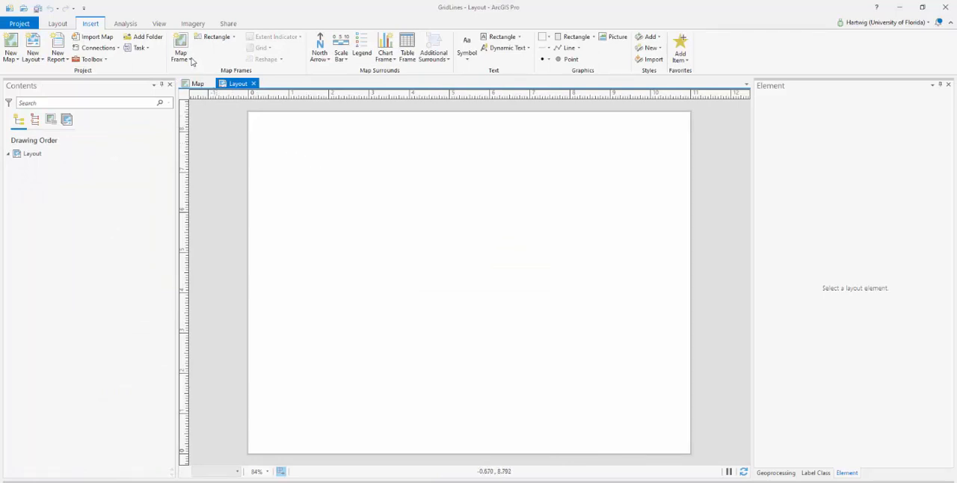
- Draw a map frame on the page showing the 1:796,206 South Florida map
{"action": "left_click", "coordinate": [180, 52]}
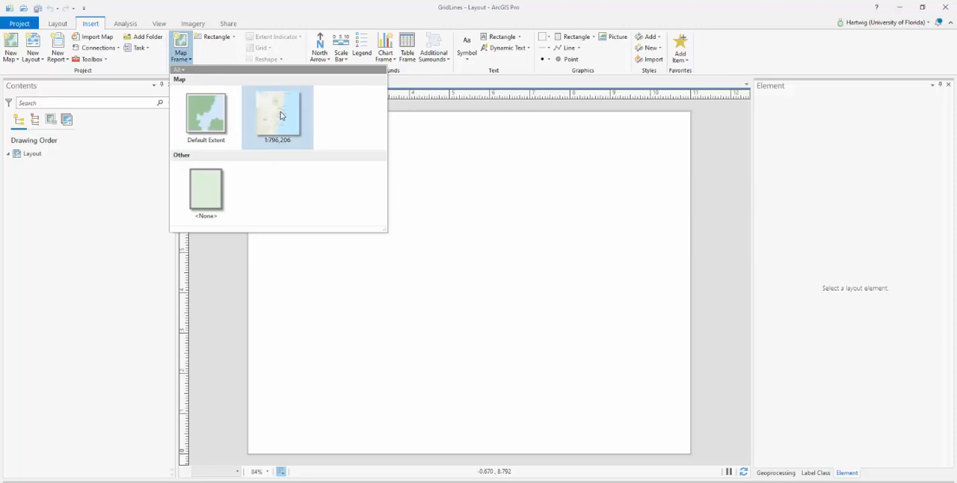
{"action": "left_click", "coordinate": [278, 116]}
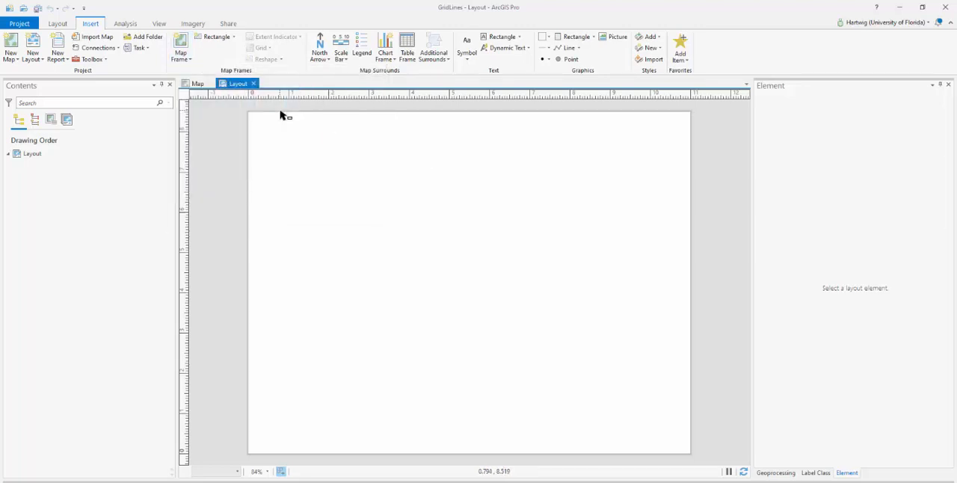
{"action": "left_click_drag", "start_coordinate": [288, 136], "coordinate": [658, 385]}
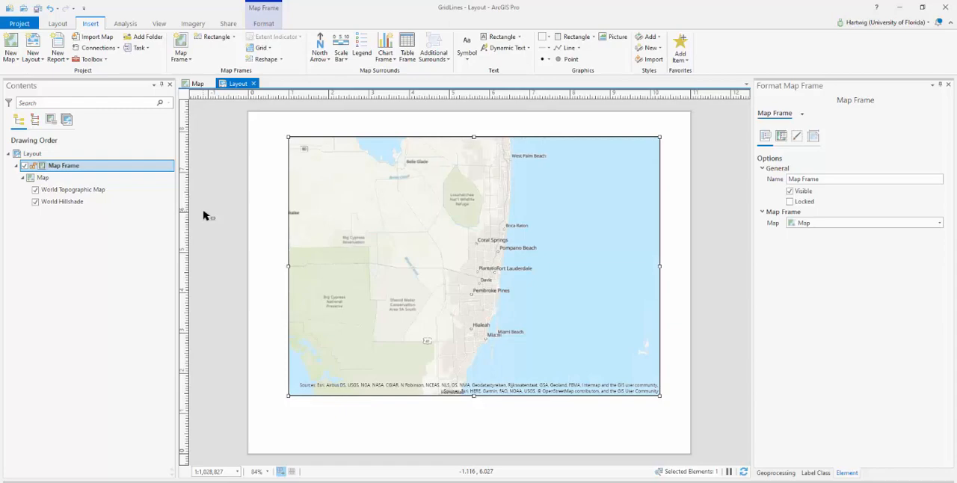
{"action": "mouse_move", "coordinate": [248, 188]}
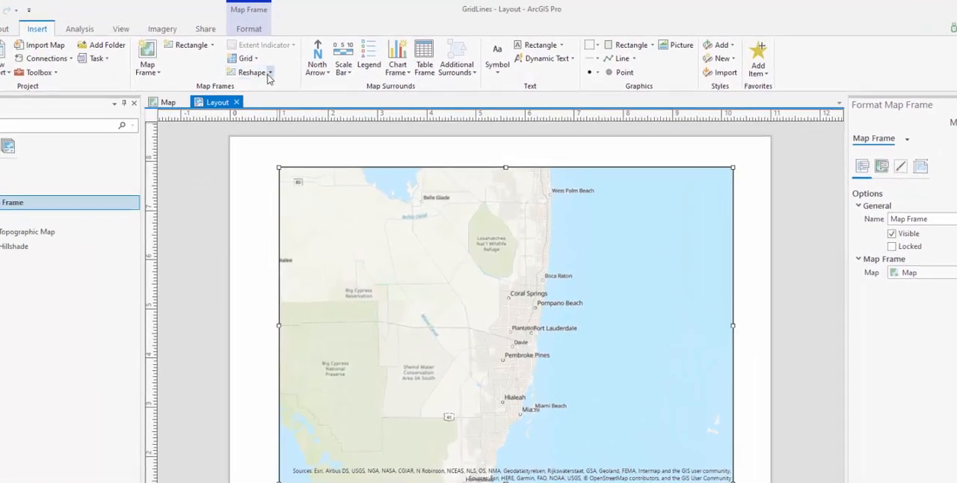
- Add the Black Horizontal Label Graticule to the South Florida map frame
{"action": "left_click", "coordinate": [246, 58]}
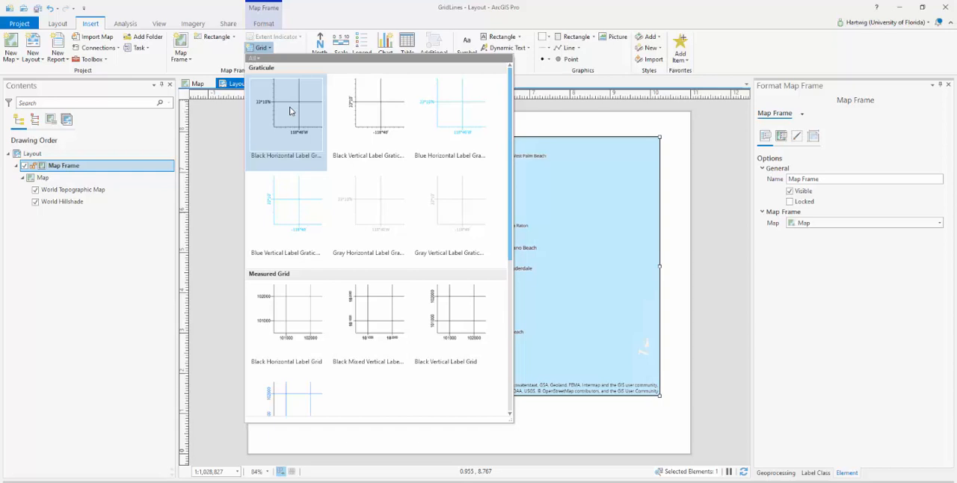
{"action": "left_click", "coordinate": [286, 112]}
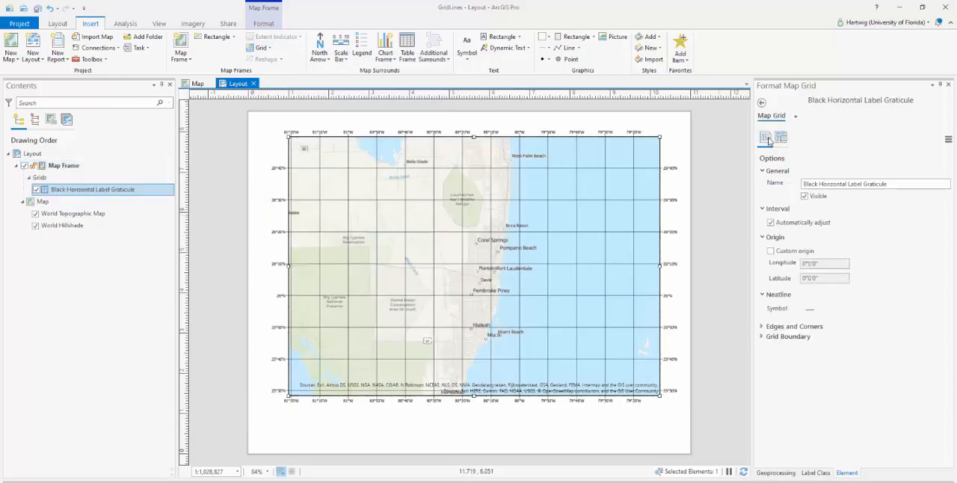
{"action": "mouse_move", "coordinate": [766, 139]}
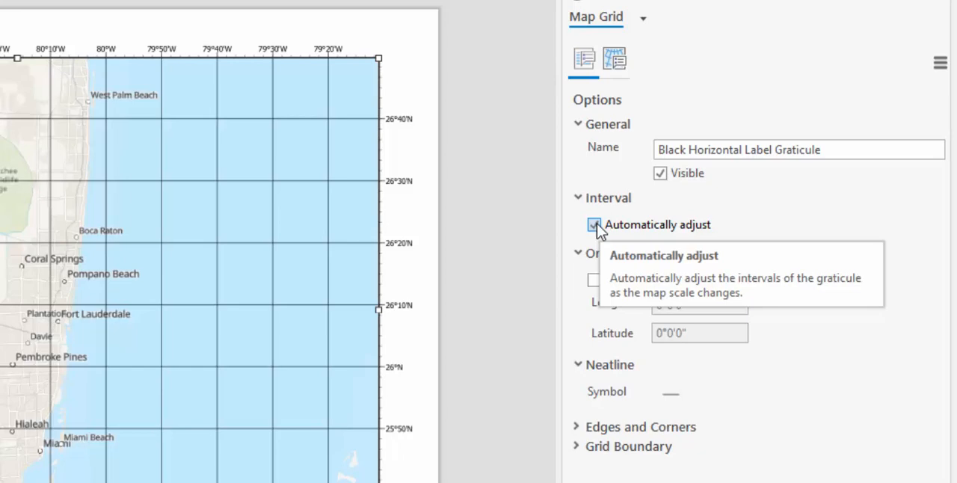
{"action": "left_click", "coordinate": [593, 224]}
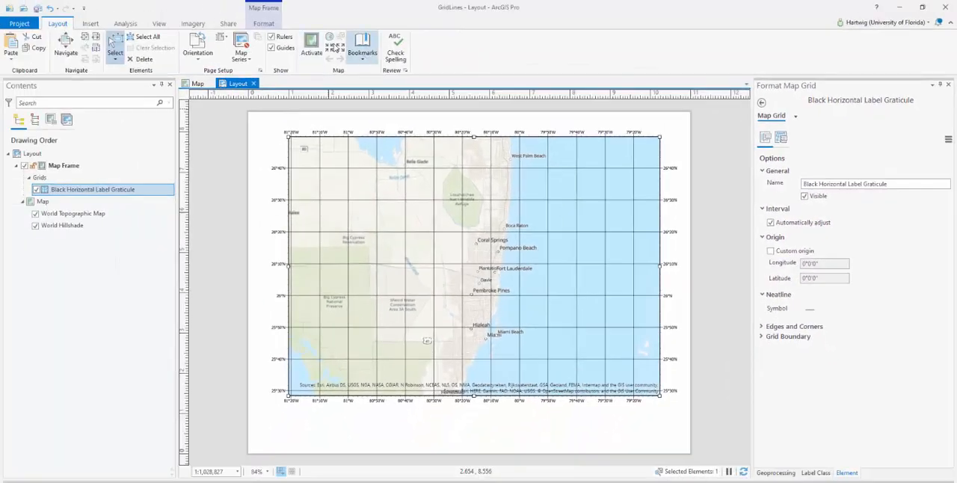
- Zoom the activated map frame to Fort Lauderdale, then return to the layout
{"action": "left_click", "coordinate": [90, 24]}
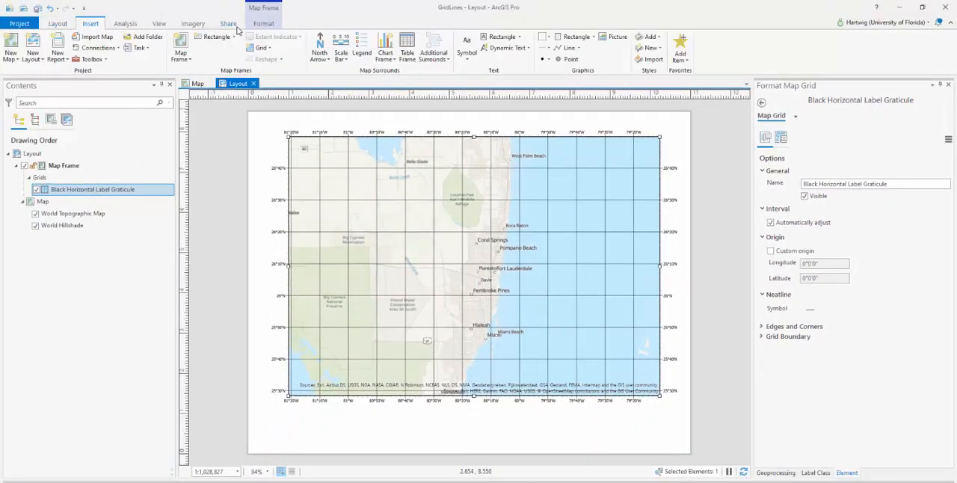
{"action": "left_click", "coordinate": [58, 23]}
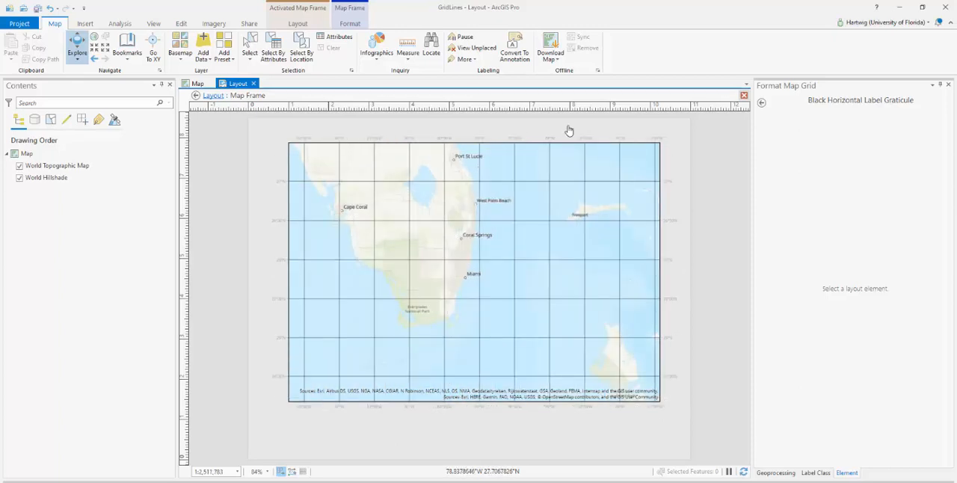
{"action": "mouse_move", "coordinate": [448, 243]}
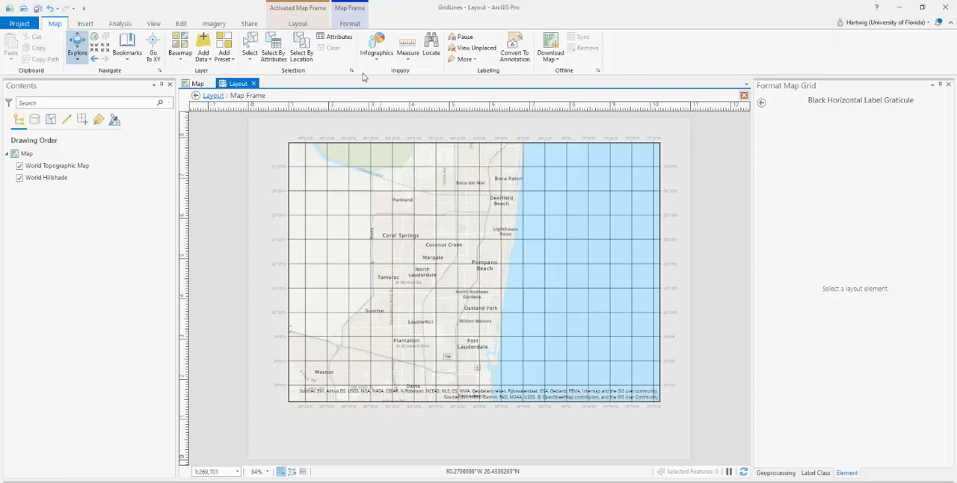
{"action": "mouse_move", "coordinate": [368, 22]}
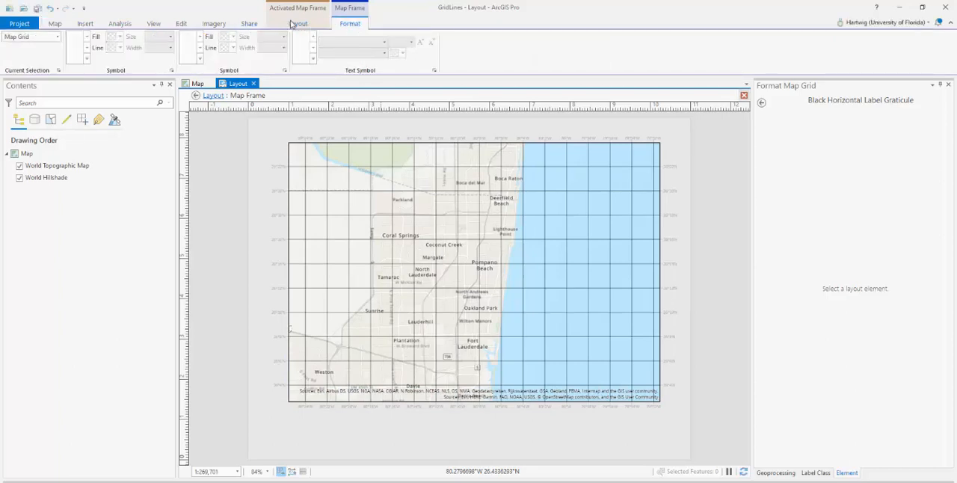
{"action": "left_click", "coordinate": [298, 23]}
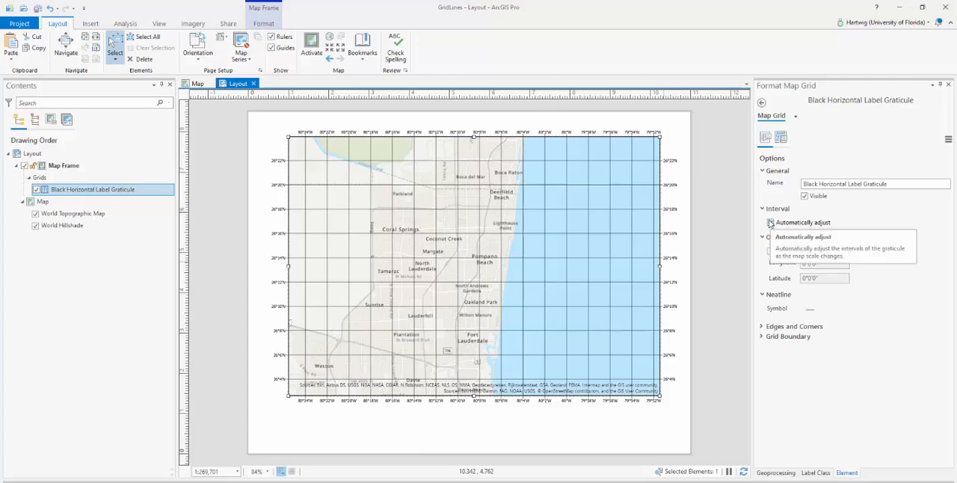
- Stop the graticule's north labels from being written vertically
{"action": "left_click", "coordinate": [771, 223]}
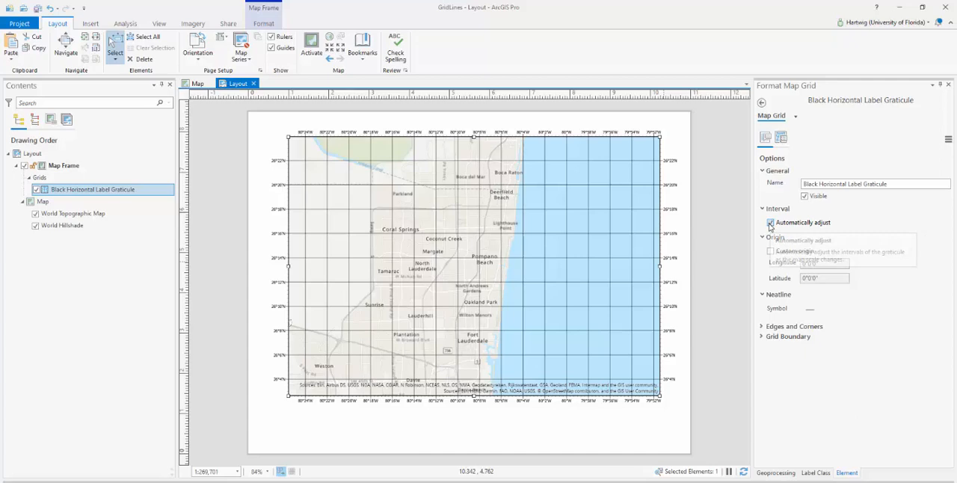
{"action": "mouse_move", "coordinate": [771, 223]}
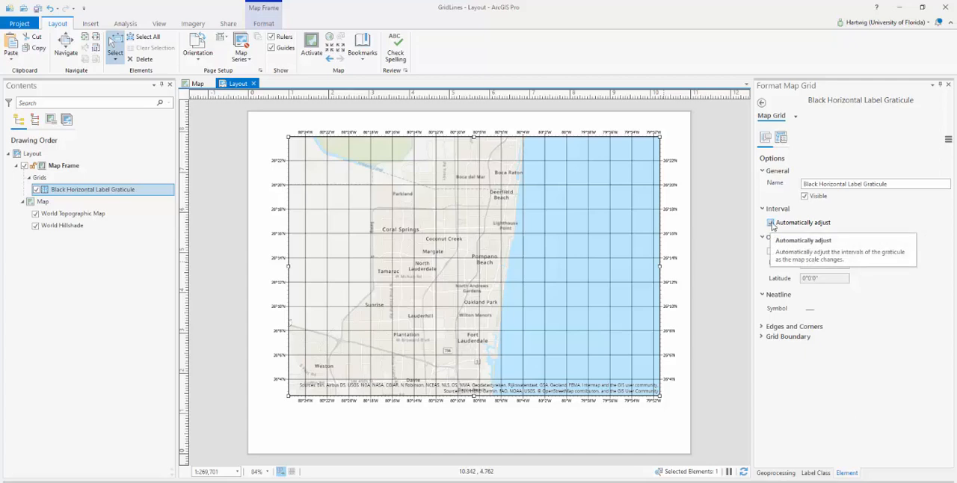
{"action": "left_click", "coordinate": [780, 138]}
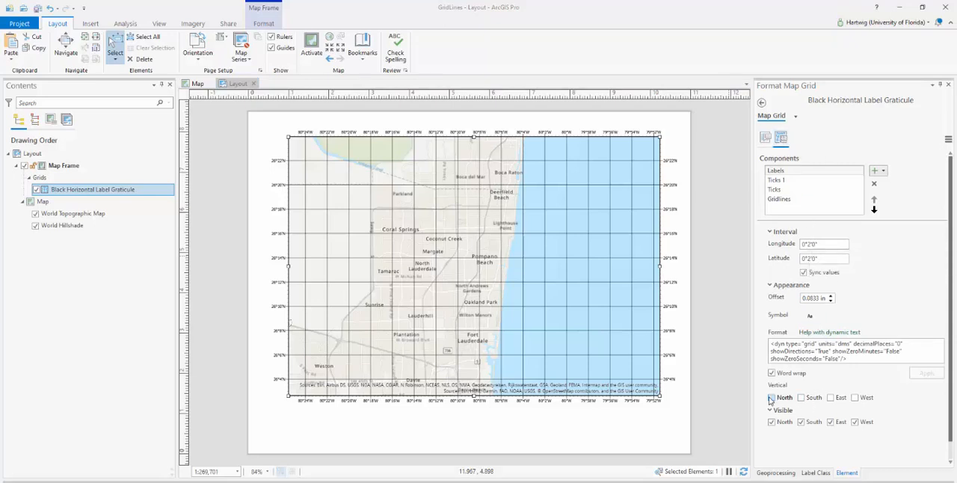
{"action": "left_click", "coordinate": [771, 397]}
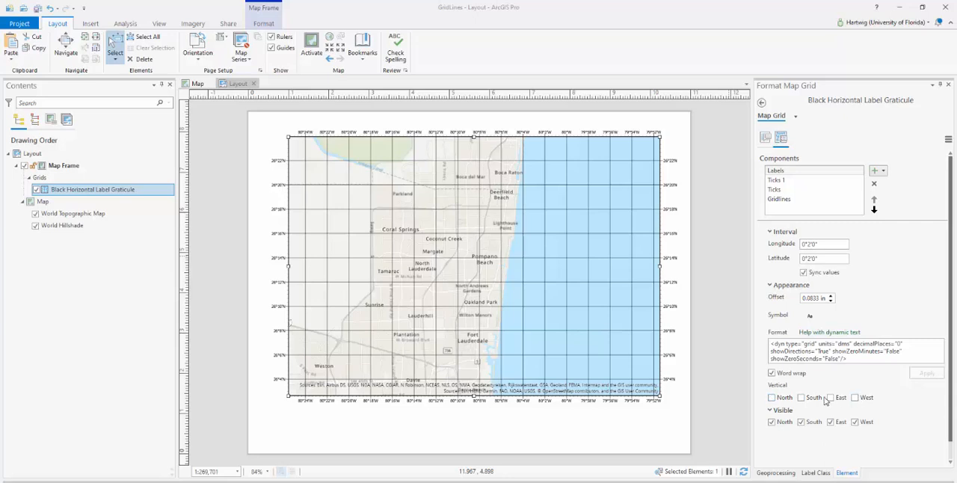
- Delete the Ticks 1 and Ticks components from the graticule
{"action": "left_click", "coordinate": [778, 180]}
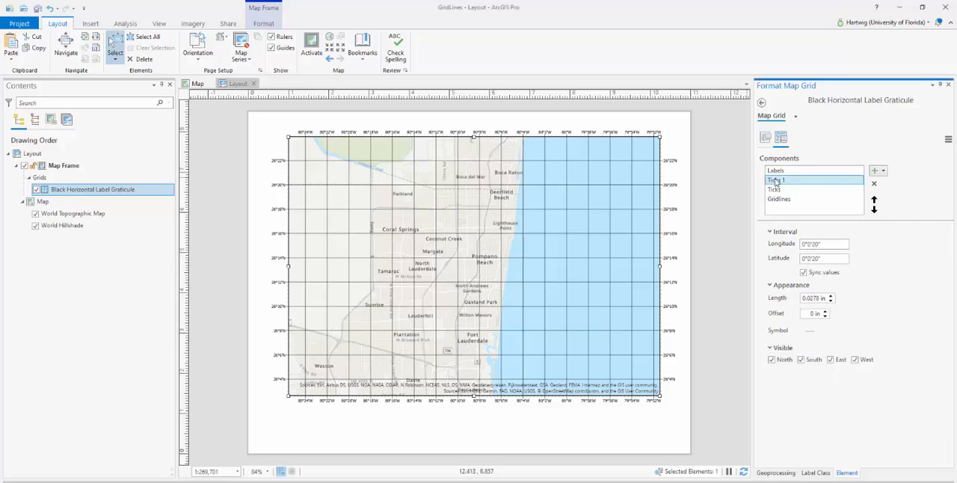
{"action": "left_click", "coordinate": [807, 179]}
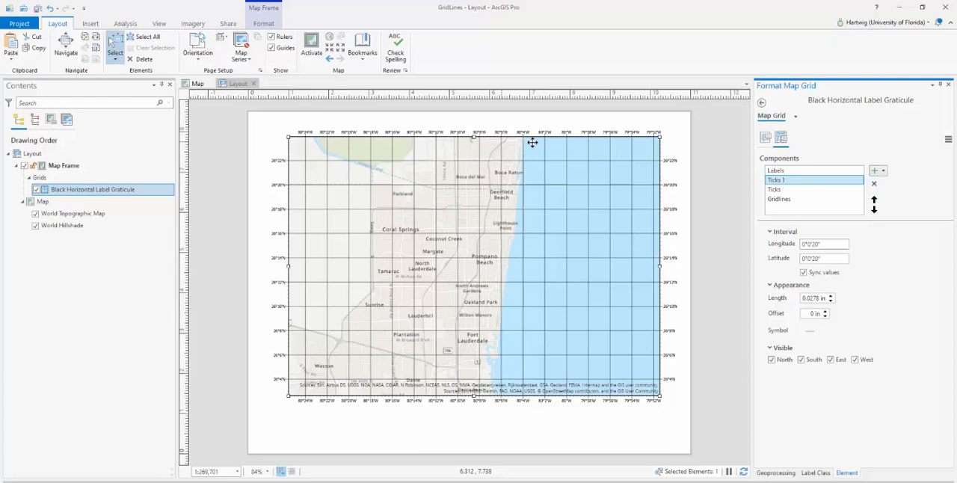
{"action": "left_click", "coordinate": [775, 179]}
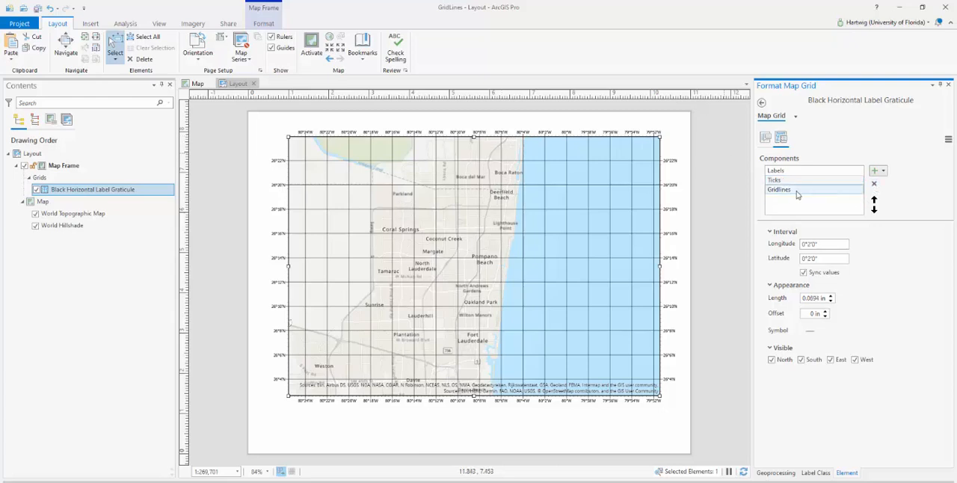
{"action": "left_click", "coordinate": [873, 183]}
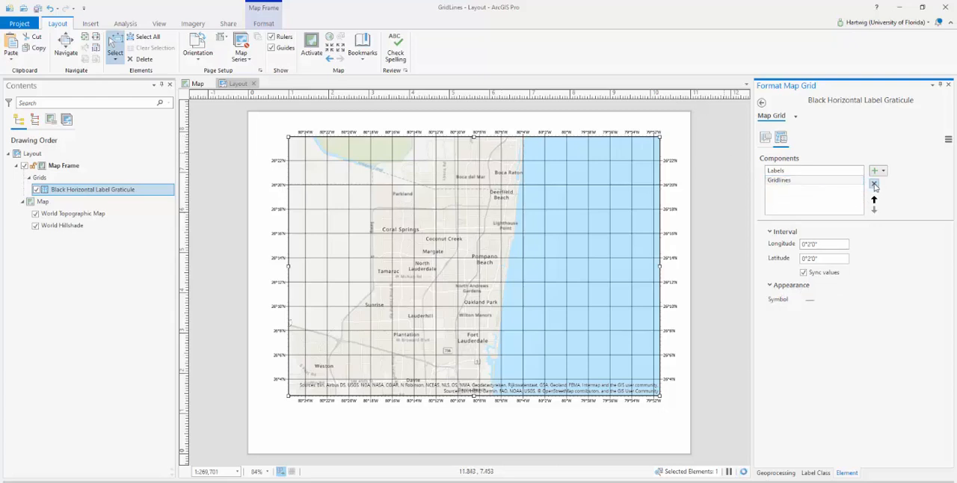
- Set the graticule gridline interval to 0°5'0" for longitude and latitude
{"action": "left_click", "coordinate": [874, 185]}
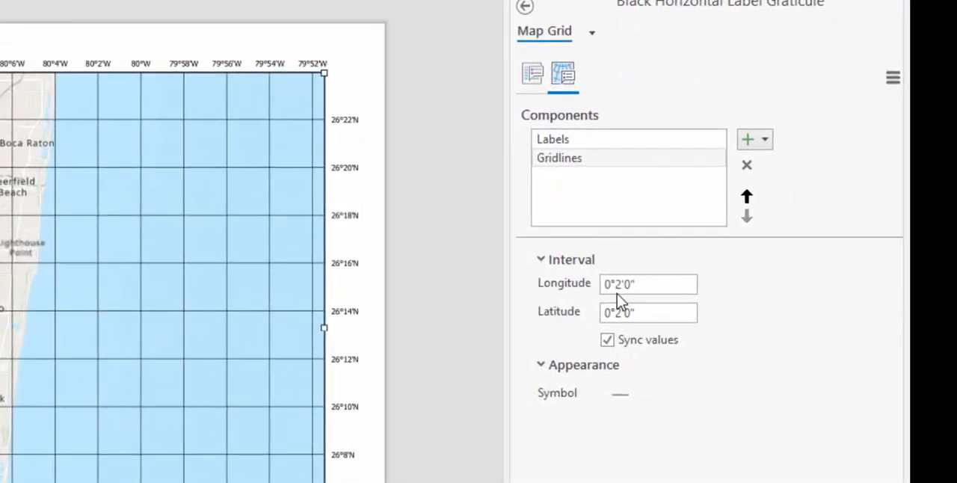
{"action": "left_click", "coordinate": [552, 139]}
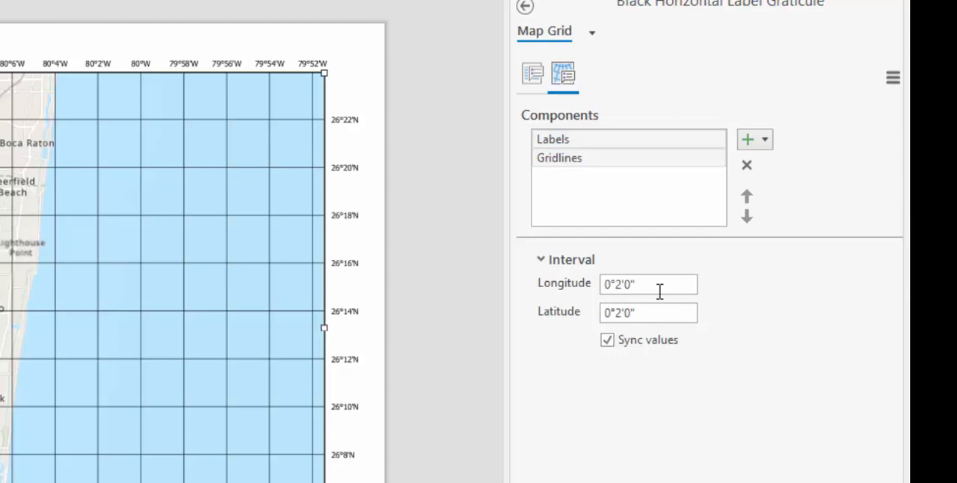
{"action": "type", "text": "0°5'0\""}
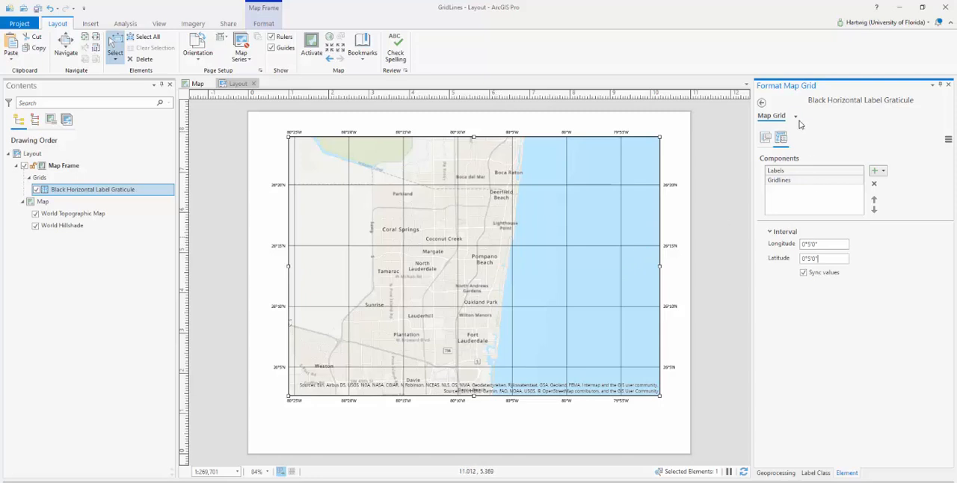
{"action": "left_click", "coordinate": [795, 115]}
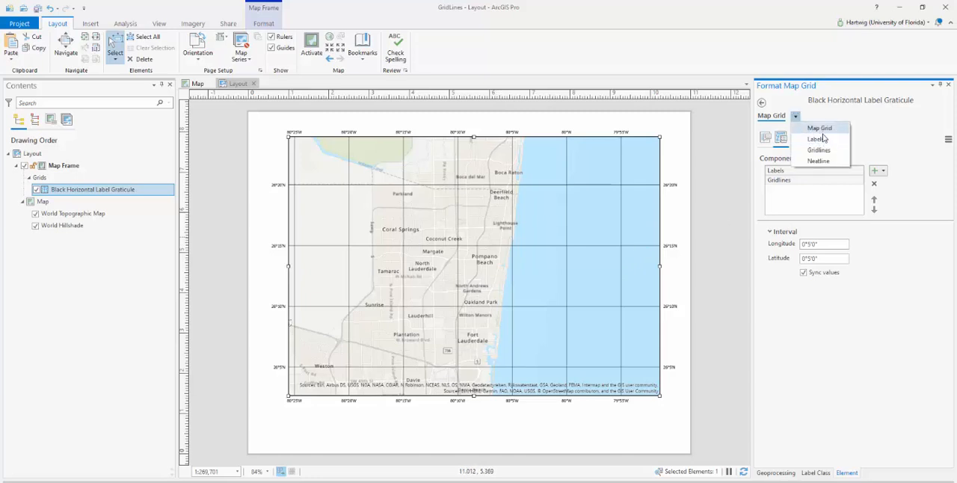
- Increase the text size of the graticule's degree labels
{"action": "left_click", "coordinate": [812, 139]}
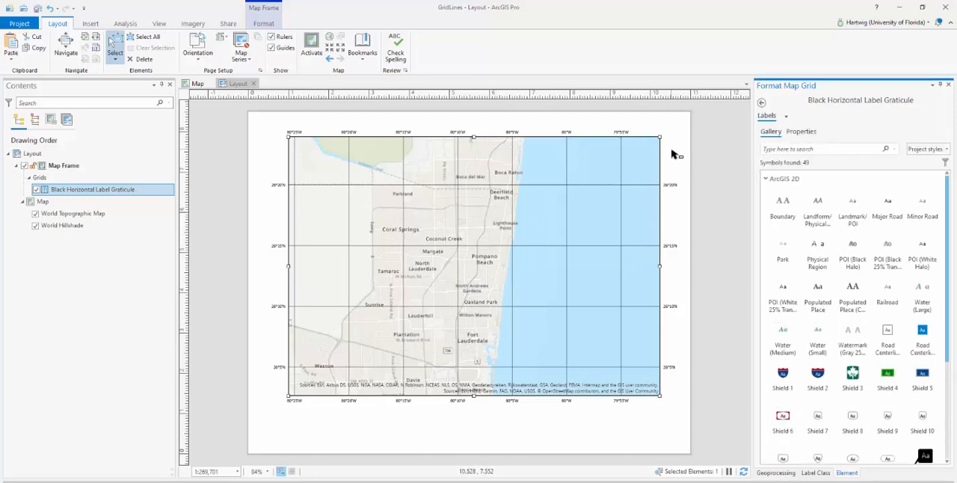
{"action": "left_click", "coordinate": [800, 130]}
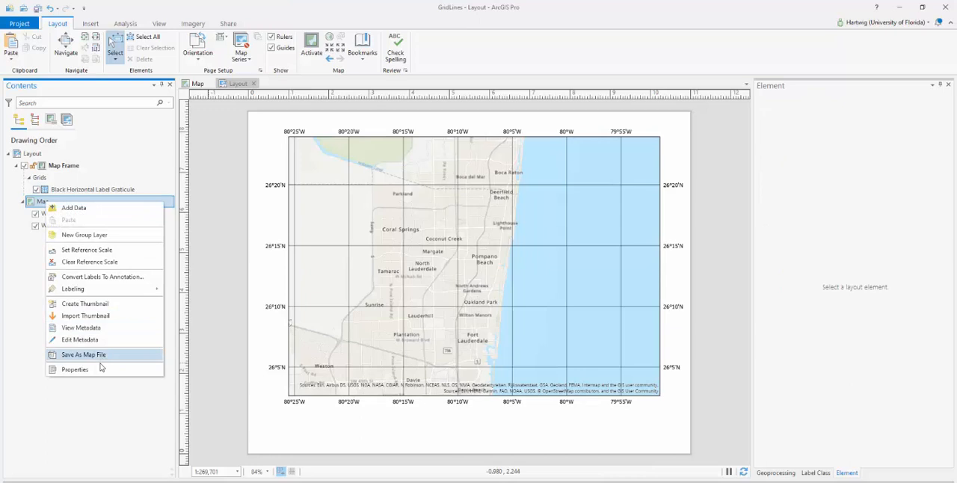
- In Map Properties, choose NAD 1983 UTM Zone 17N and view its details
{"action": "left_click", "coordinate": [75, 368]}
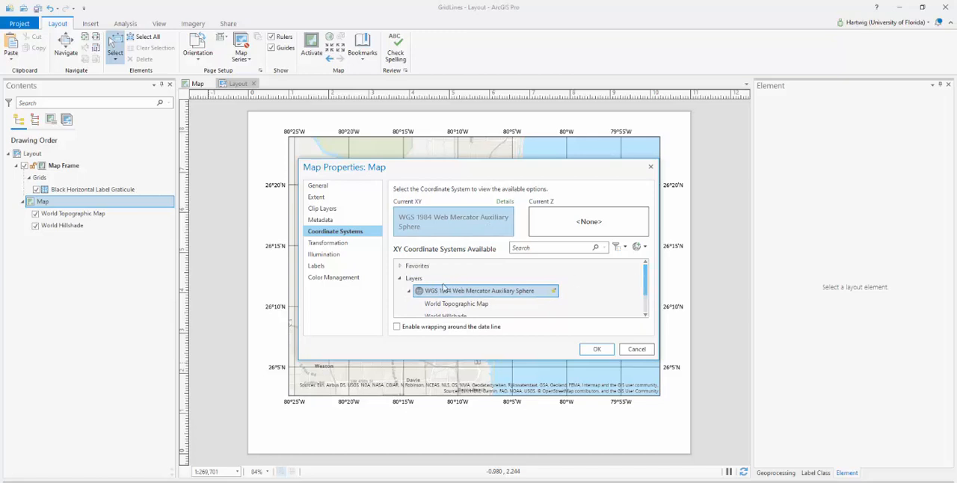
{"action": "left_click", "coordinate": [400, 278]}
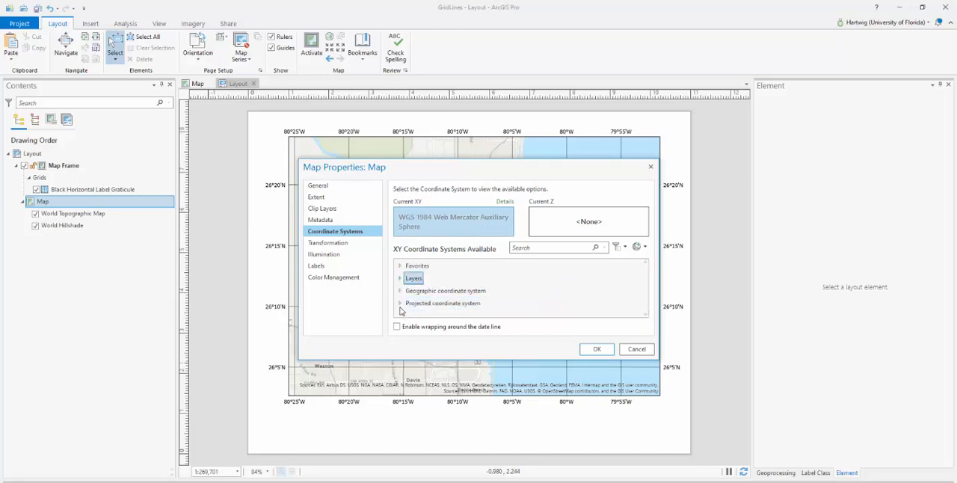
{"action": "mouse_move", "coordinate": [431, 310]}
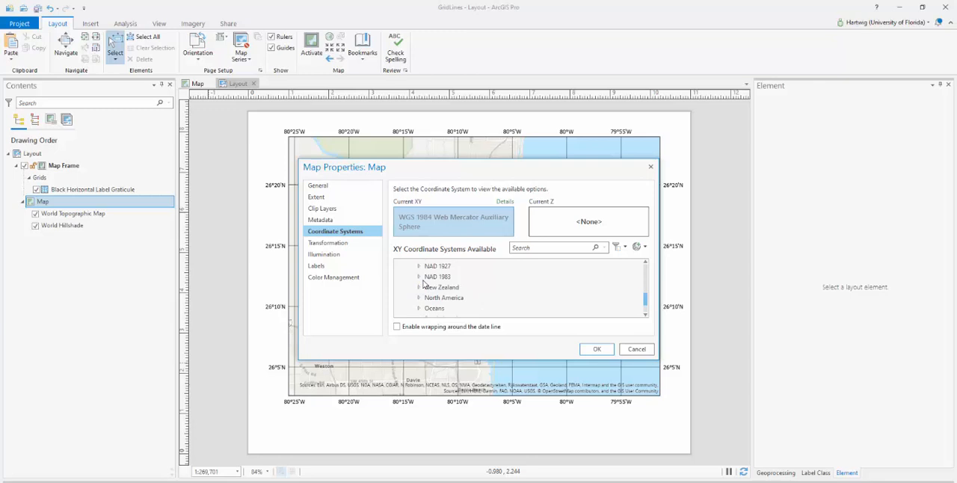
{"action": "left_click", "coordinate": [420, 277]}
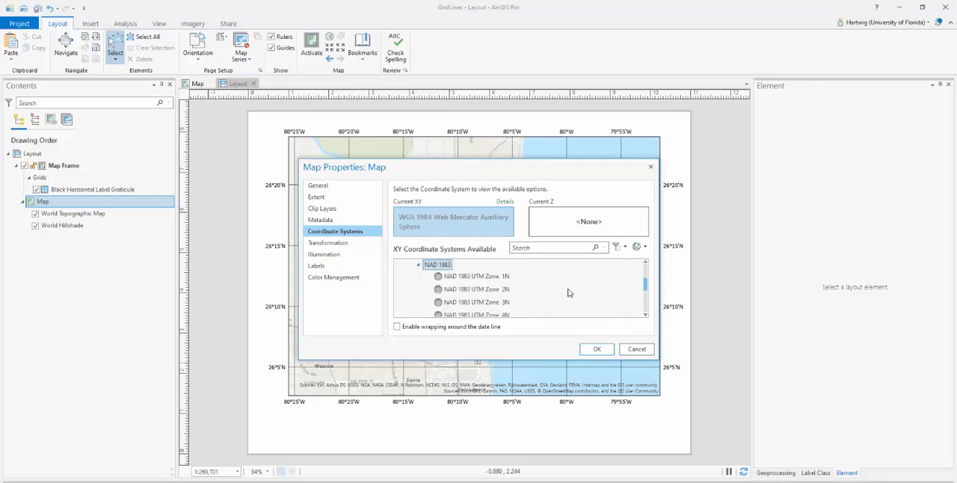
{"action": "scroll", "scroll_direction": "down", "scroll_amount": 3}
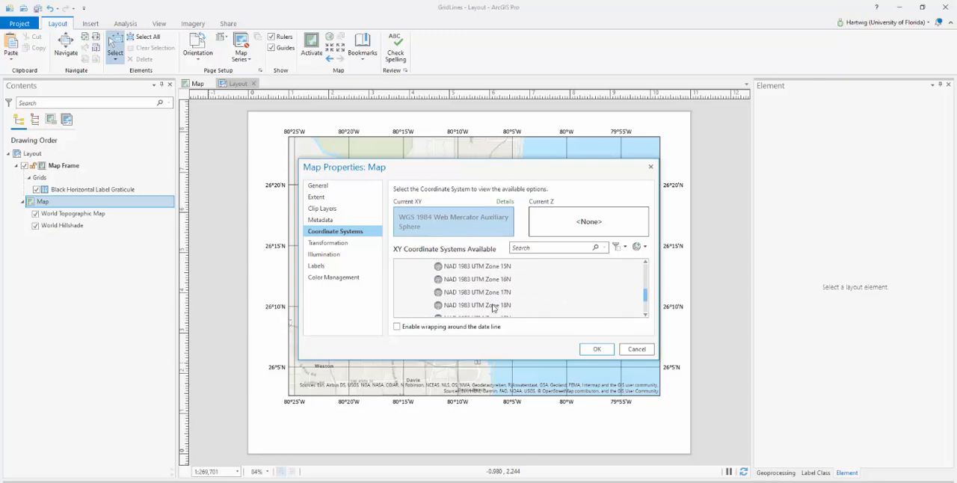
{"action": "left_click", "coordinate": [476, 293]}
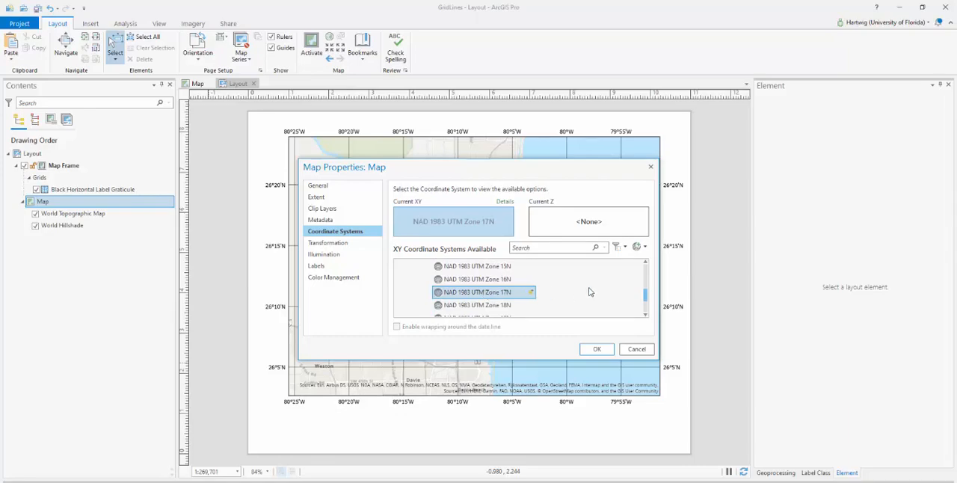
{"action": "mouse_move", "coordinate": [516, 219]}
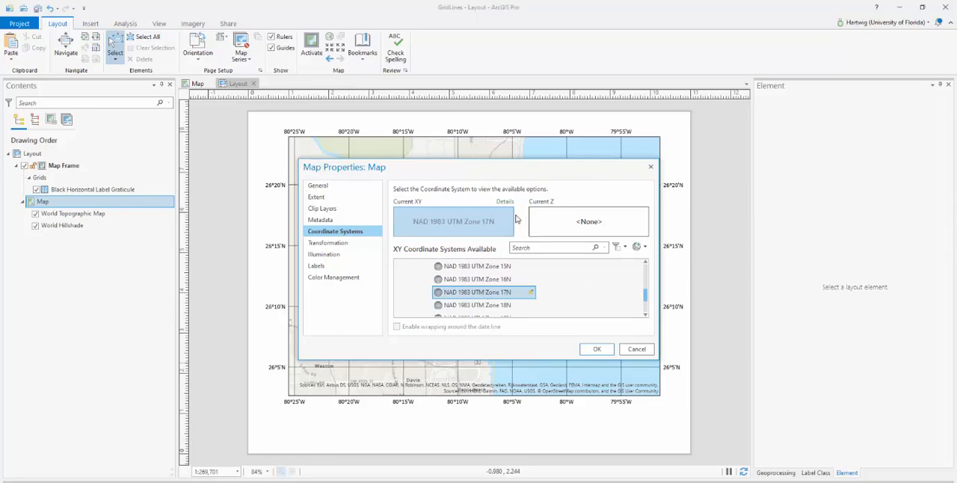
{"action": "left_click", "coordinate": [505, 202]}
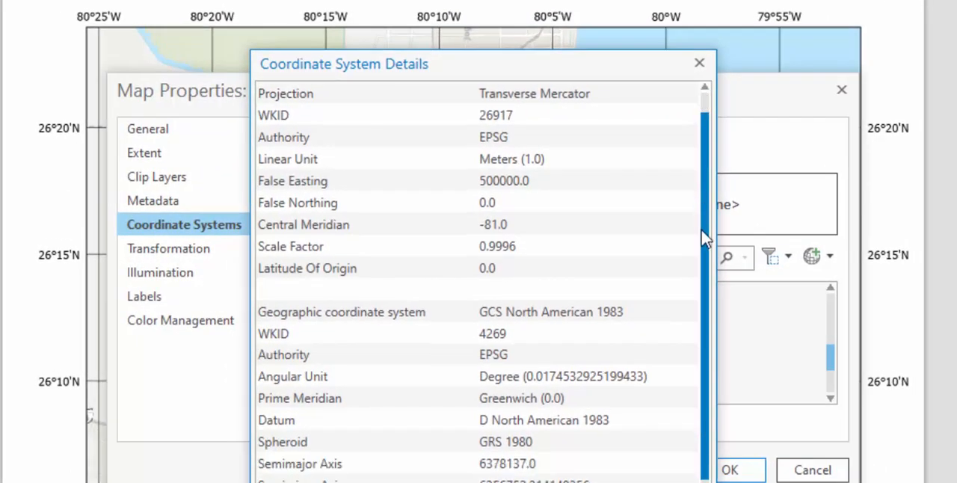
{"action": "mouse_move", "coordinate": [458, 230]}
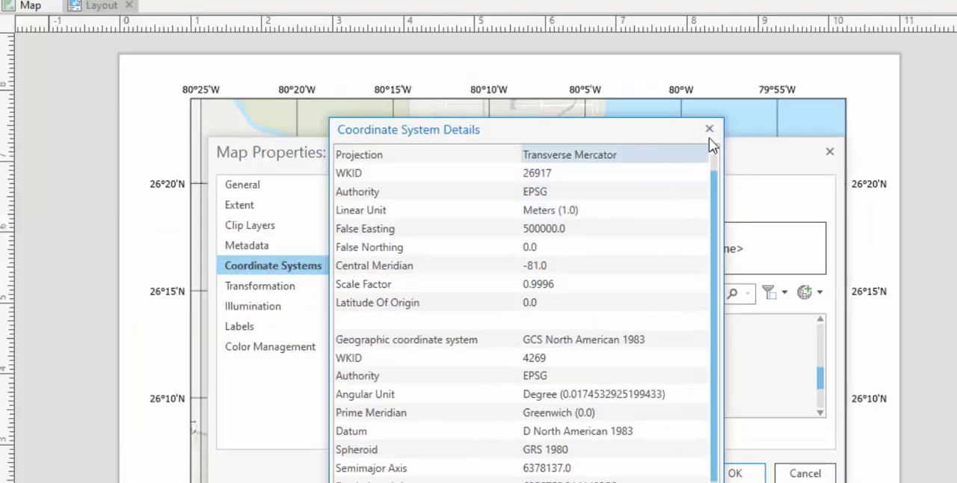
- Select the existing graticule grid in the reprojected map frame
{"action": "left_click", "coordinate": [708, 128]}
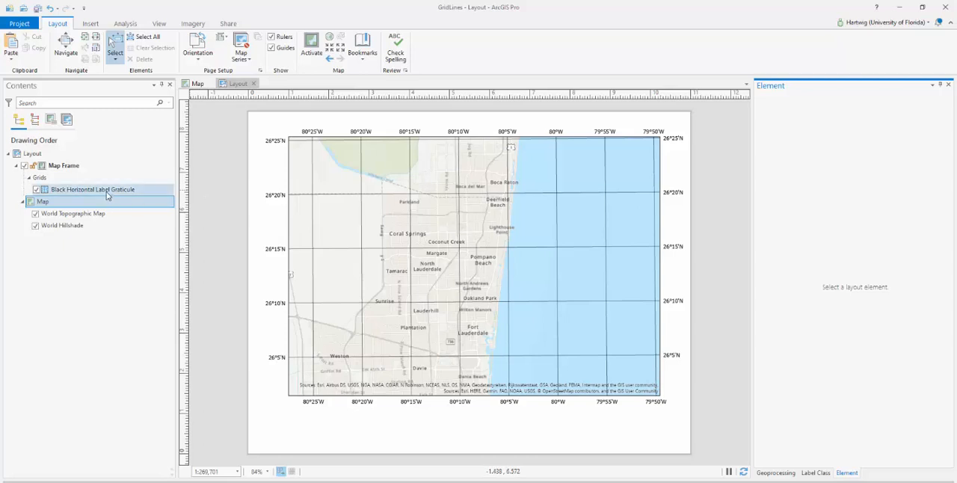
{"action": "mouse_move", "coordinate": [93, 189]}
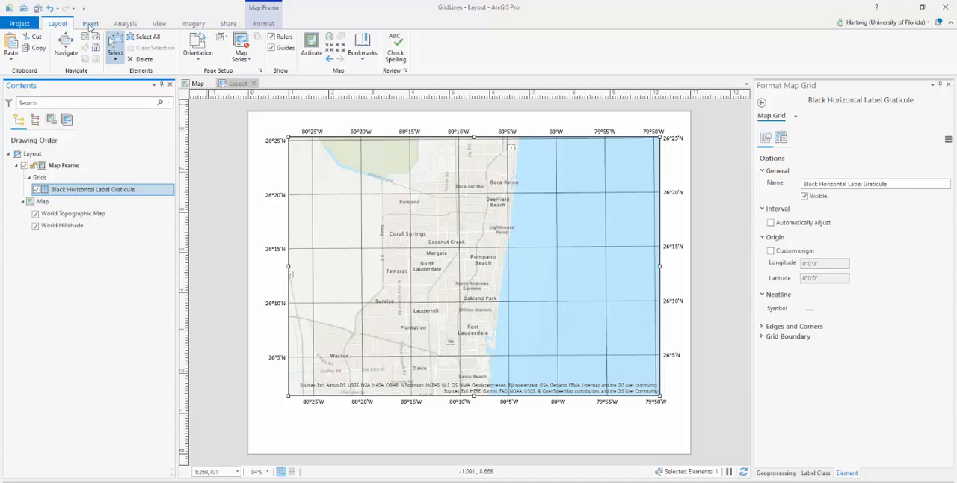
- Insert a measured grid with black horizontal labels in UTM Zone 17N
{"action": "left_click", "coordinate": [261, 47]}
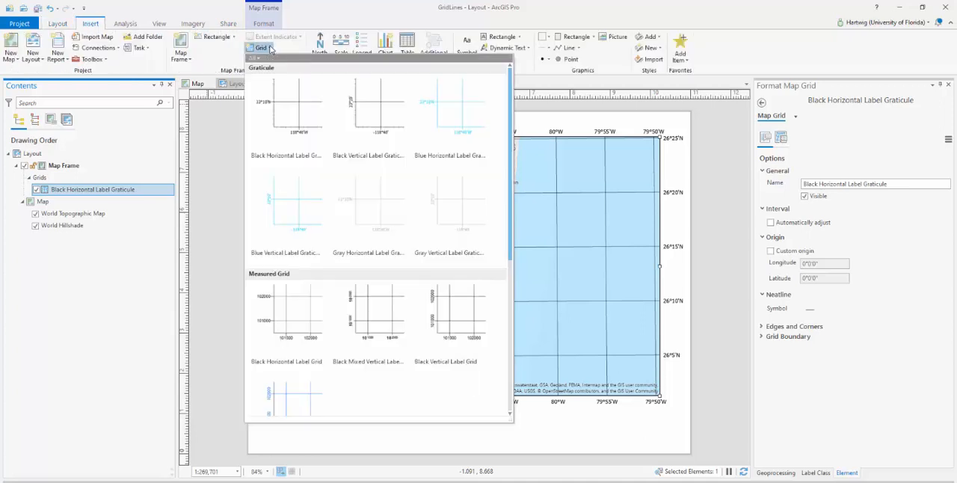
{"action": "mouse_move", "coordinate": [287, 314]}
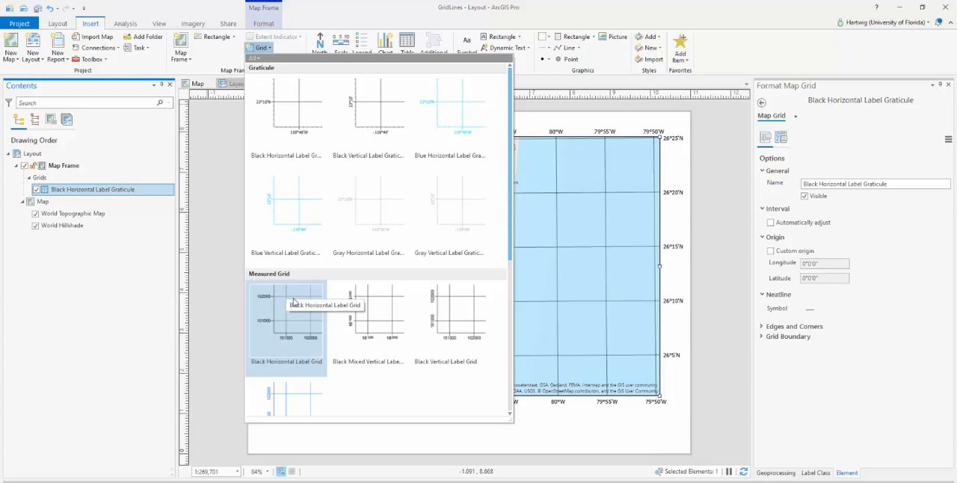
{"action": "left_click", "coordinate": [287, 314]}
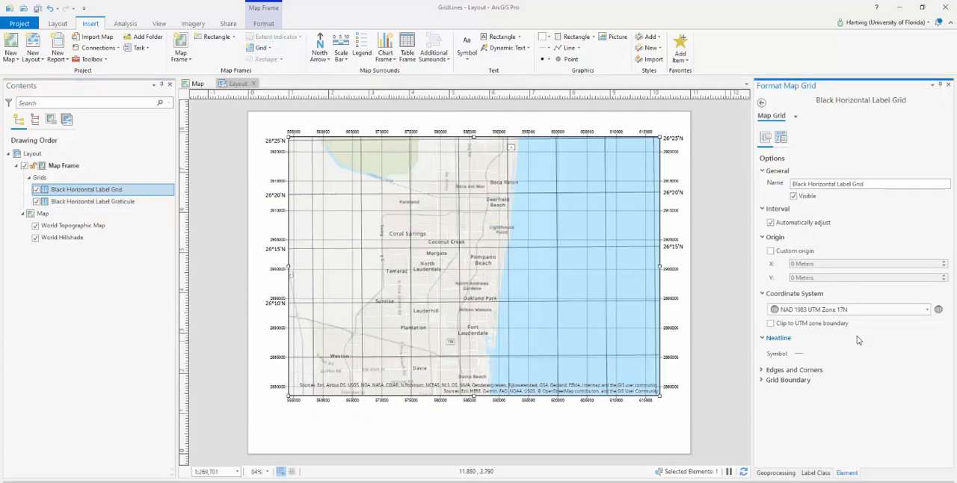
{"action": "mouse_move", "coordinate": [849, 309]}
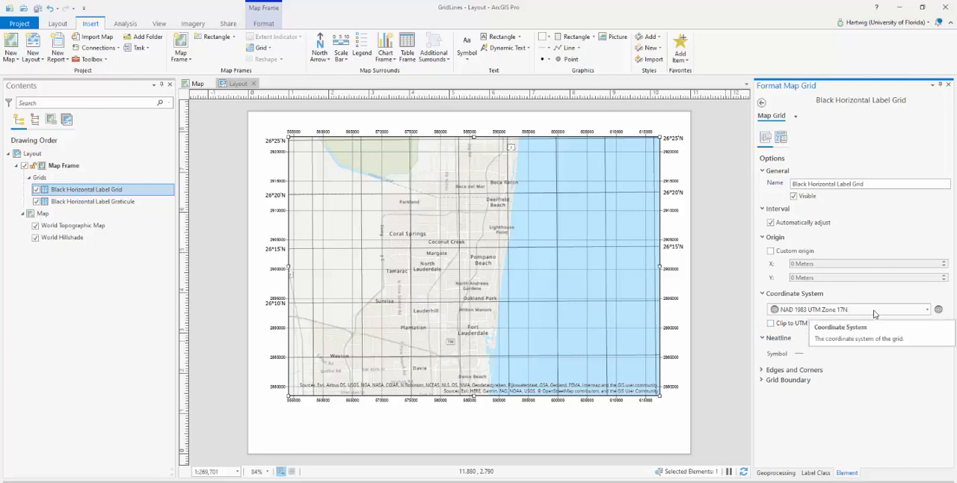
{"action": "mouse_move", "coordinate": [184, 266]}
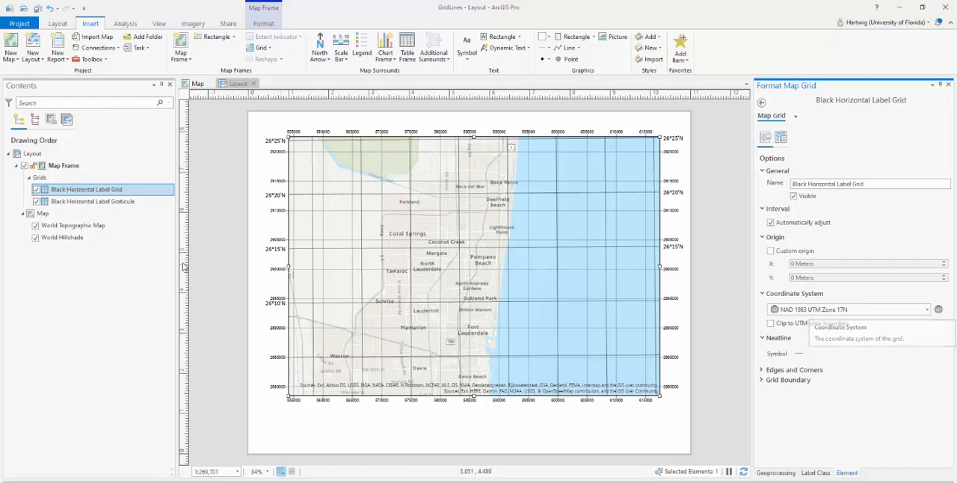
{"action": "mouse_move", "coordinate": [874, 316]}
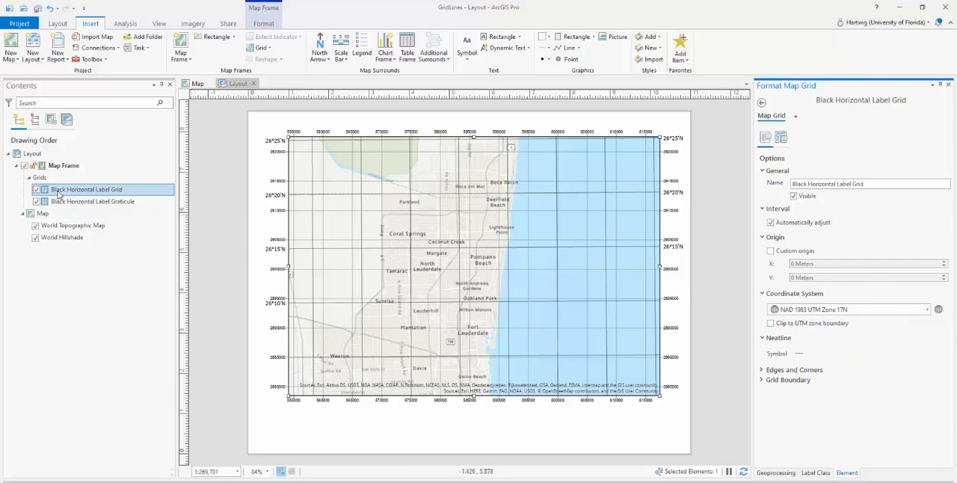
{"action": "mouse_move", "coordinate": [36, 189]}
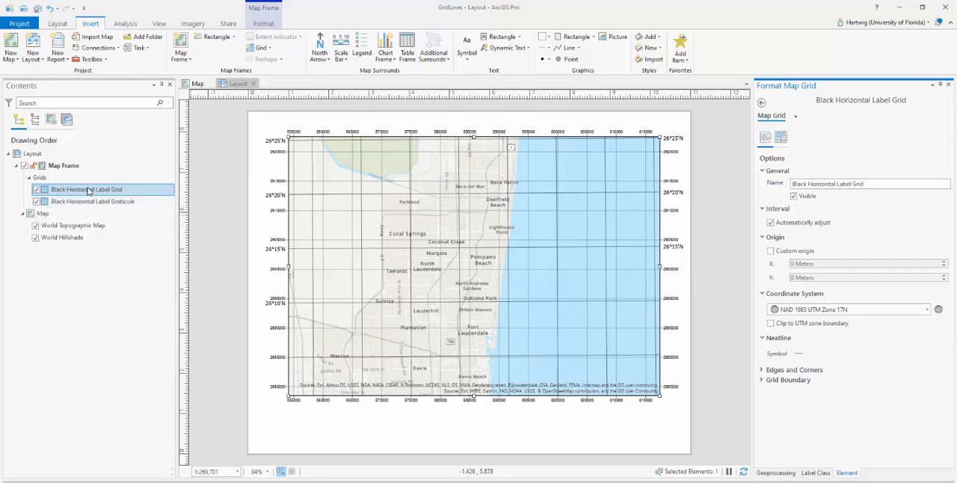
- Hide the graticule and rename the measured grid to 'UTM Zone 17 Grid'
{"action": "left_click", "coordinate": [92, 201]}
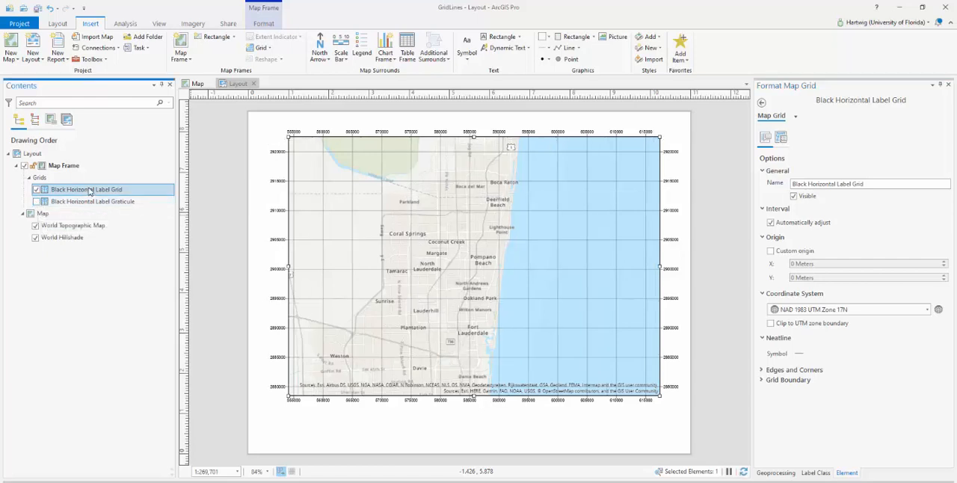
{"action": "double_click", "coordinate": [86, 189]}
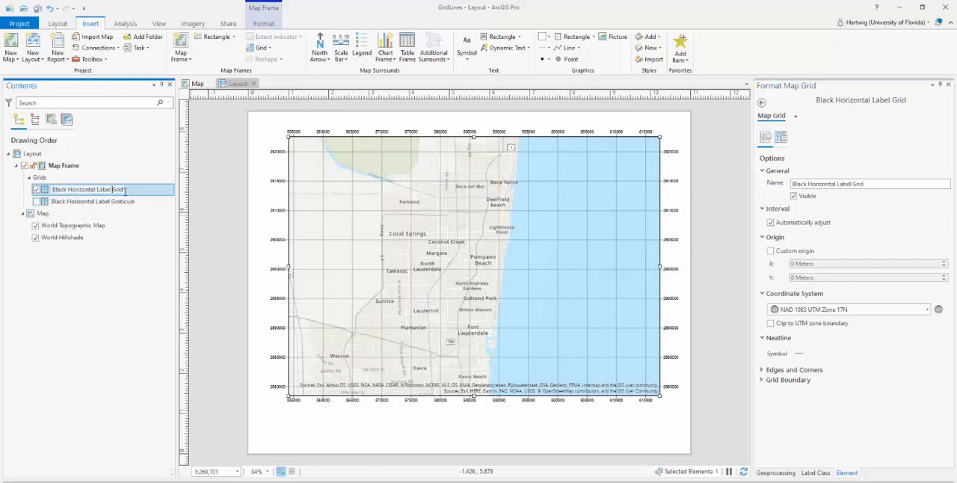
{"action": "type", "text": "Grid"}
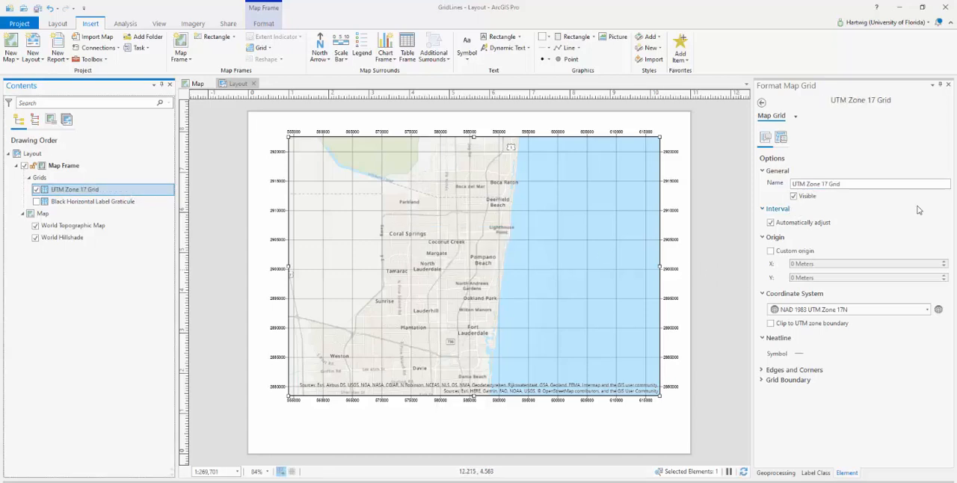
- Format the UTM grid's gridlines with a red stroke and a 5 5 dash template
{"action": "left_click", "coordinate": [795, 116]}
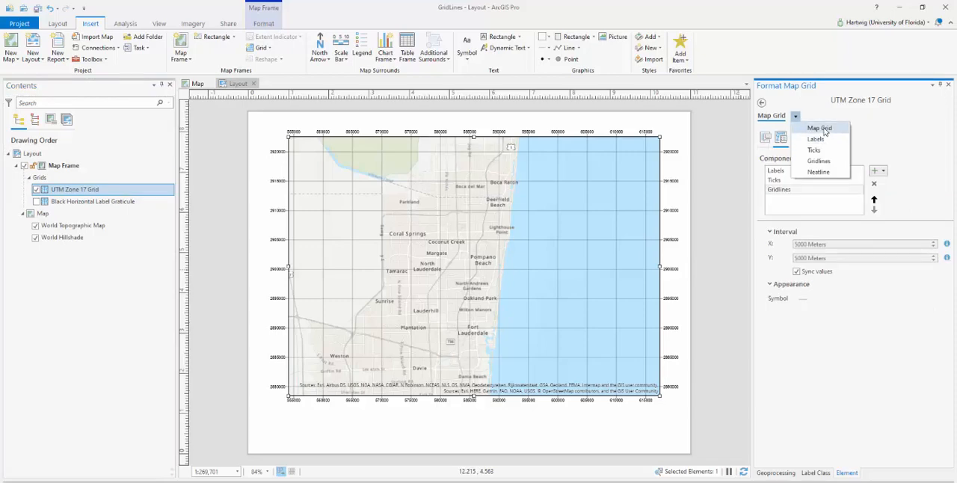
{"action": "left_click", "coordinate": [819, 161]}
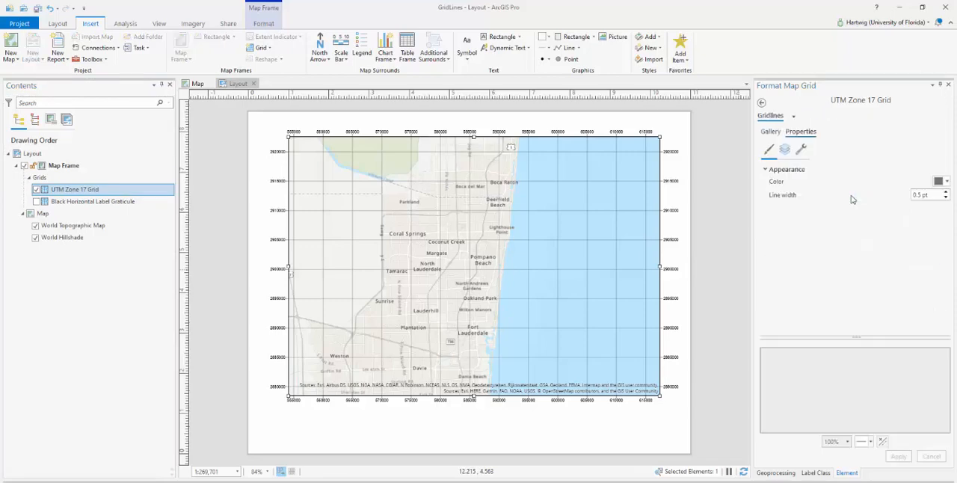
{"action": "left_click", "coordinate": [940, 181]}
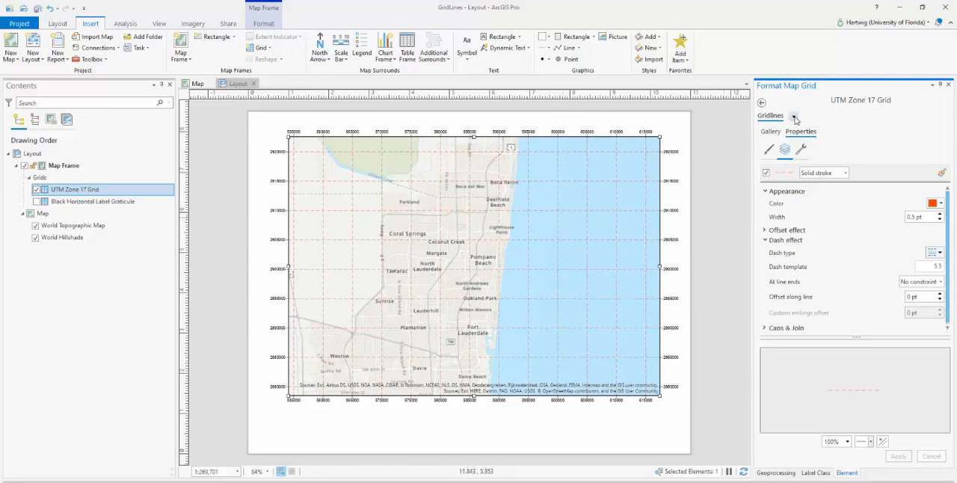
{"action": "left_click", "coordinate": [767, 115]}
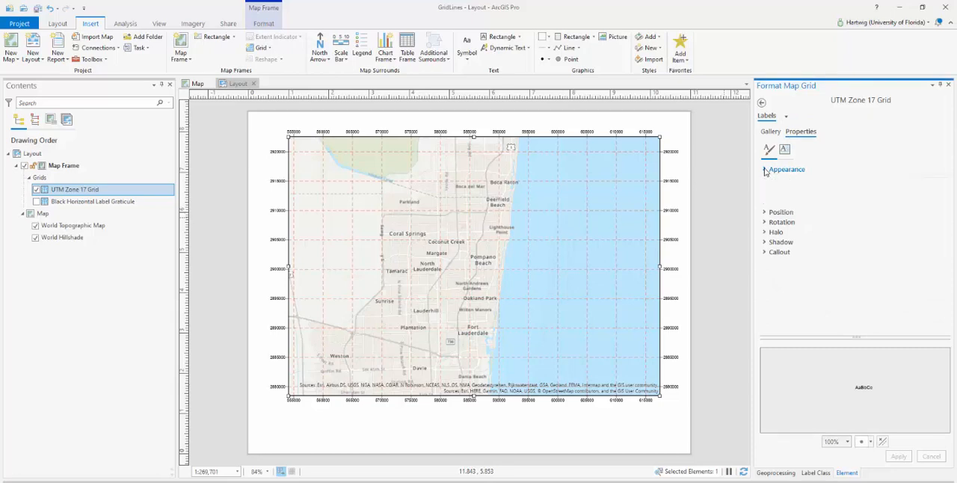
- Set the grid label text fill color to red and apply it
{"action": "left_click", "coordinate": [786, 169]}
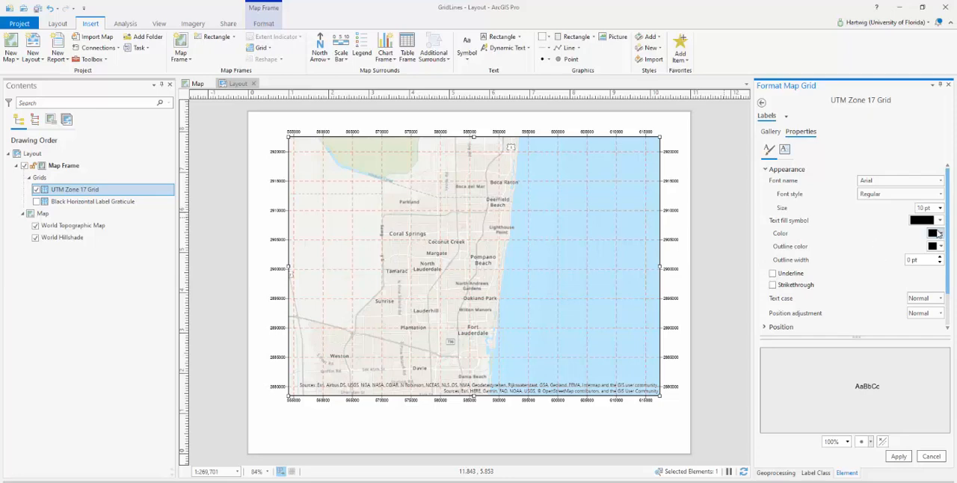
{"action": "left_click", "coordinate": [933, 234]}
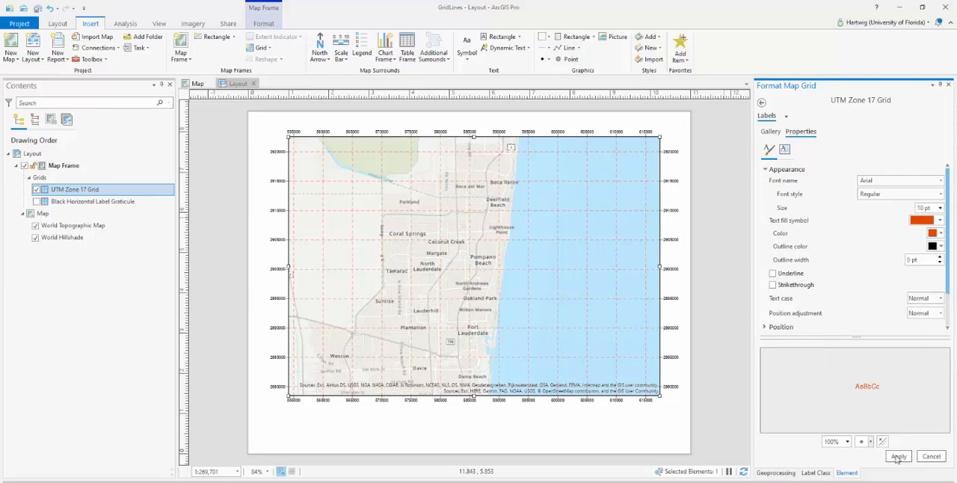
{"action": "left_click", "coordinate": [898, 456]}
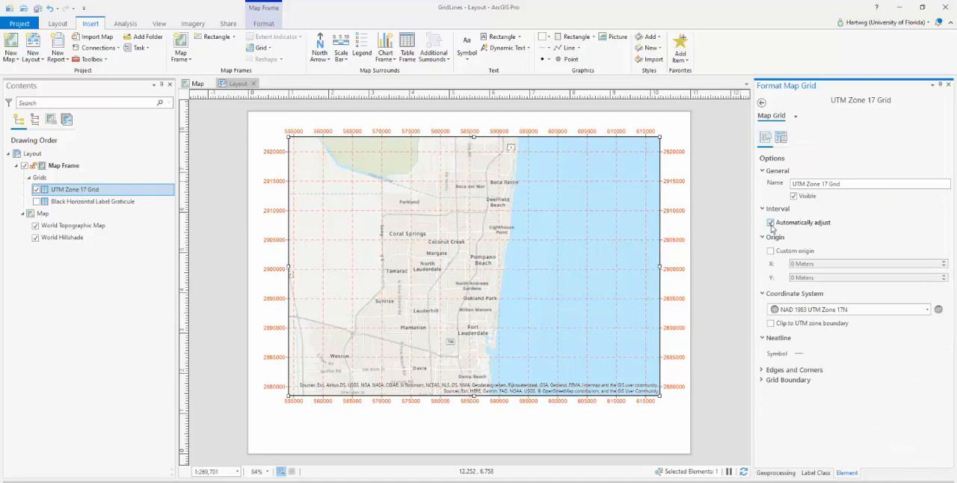
{"action": "mouse_move", "coordinate": [771, 223]}
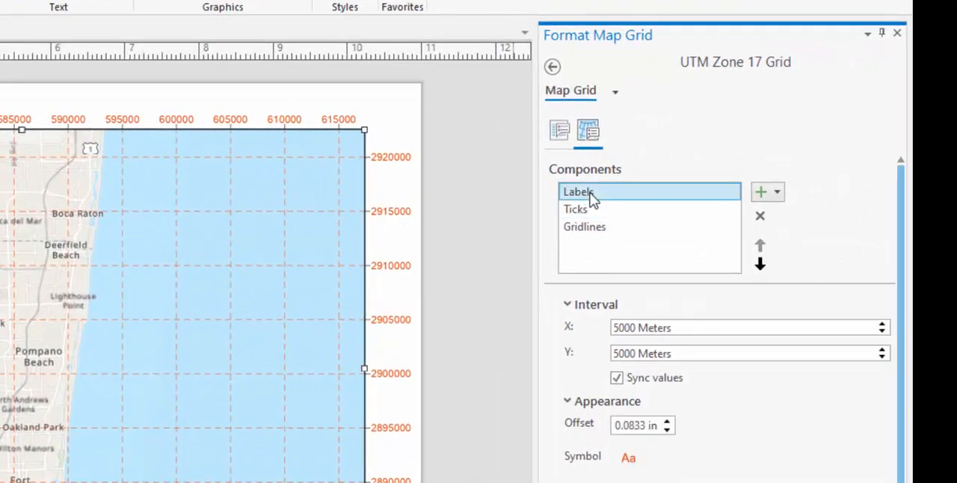
- Remove the Ticks component, keeping gridlines and labels at 10,000 m intervals
{"action": "left_click", "coordinate": [584, 227]}
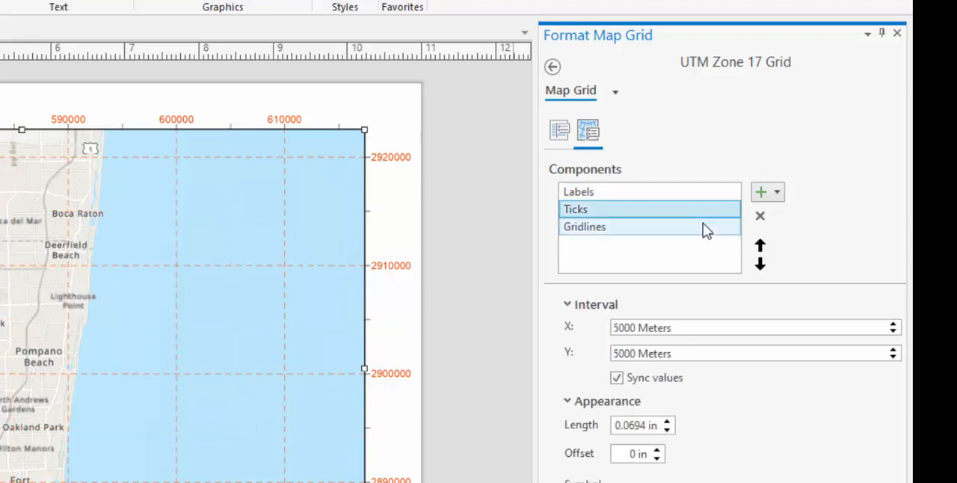
{"action": "mouse_move", "coordinate": [760, 216]}
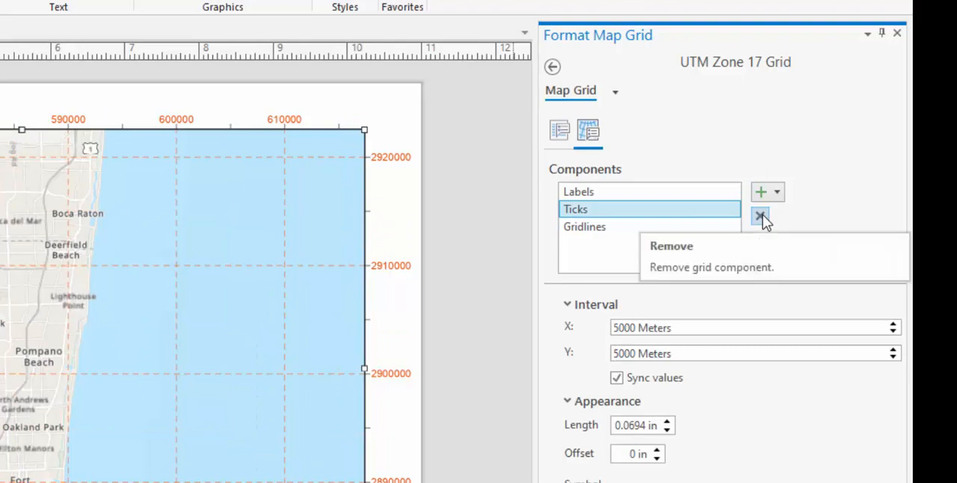
{"action": "left_click", "coordinate": [760, 217]}
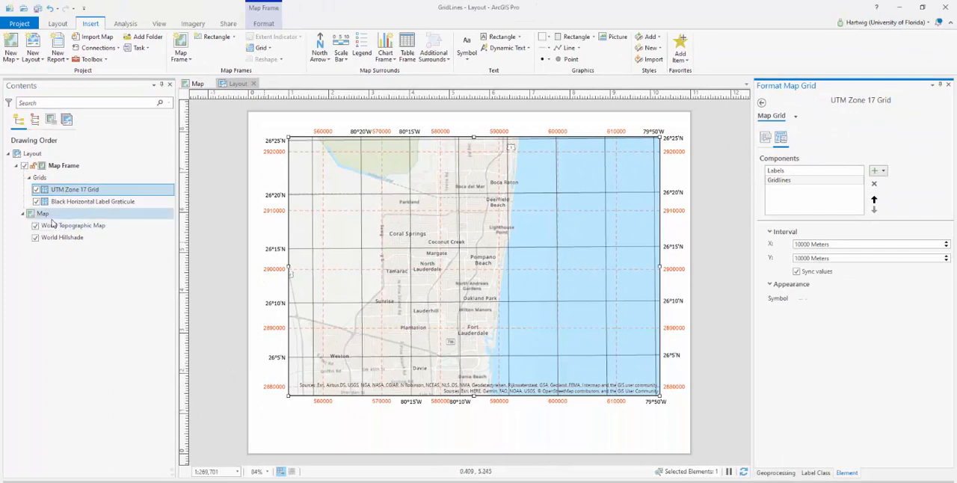
- Save the red dashed grid as a style named 'UTM Zone'
{"action": "left_click", "coordinate": [92, 201]}
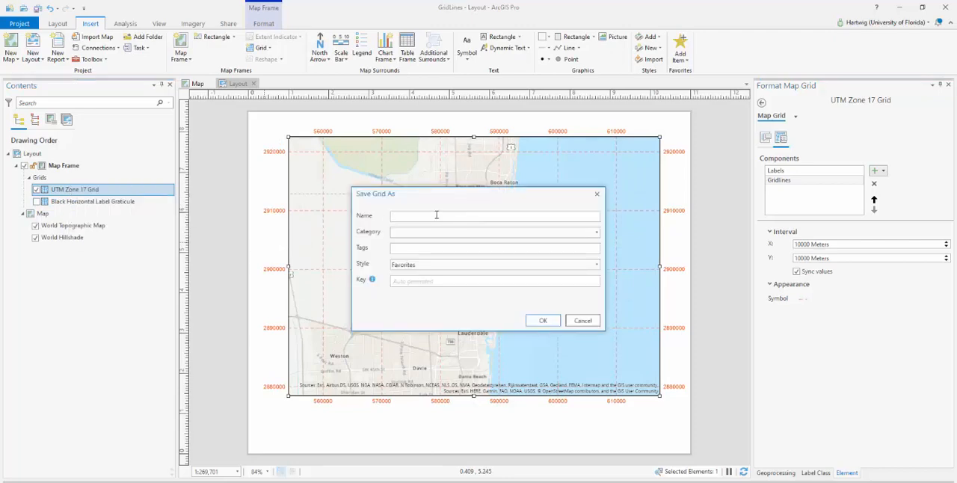
{"action": "type", "text": "UTM Zone"}
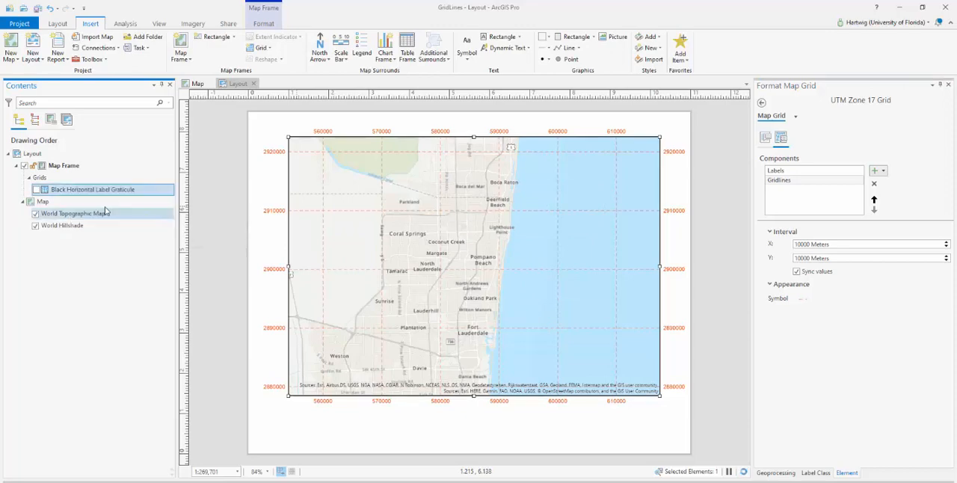
- Insert the saved UTM Zone 17 Grid style from the grid gallery
{"action": "left_click", "coordinate": [261, 47]}
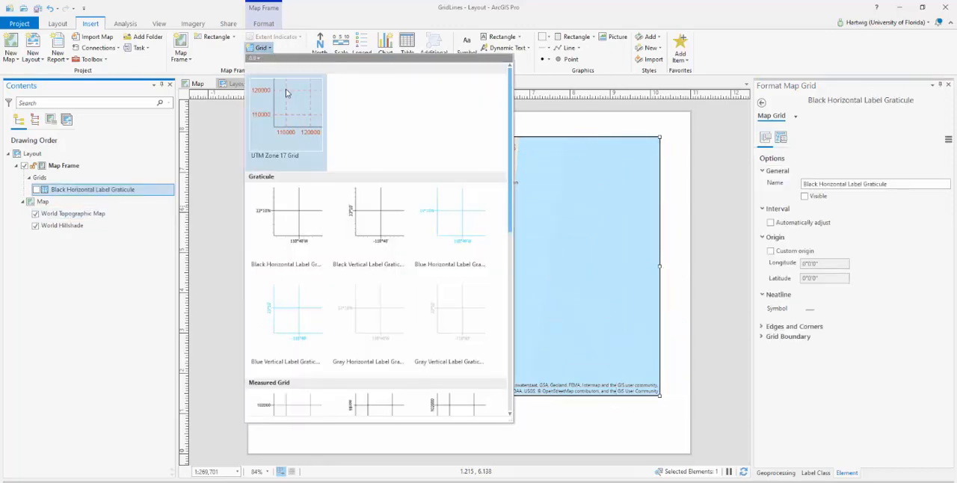
{"action": "left_click", "coordinate": [286, 119]}
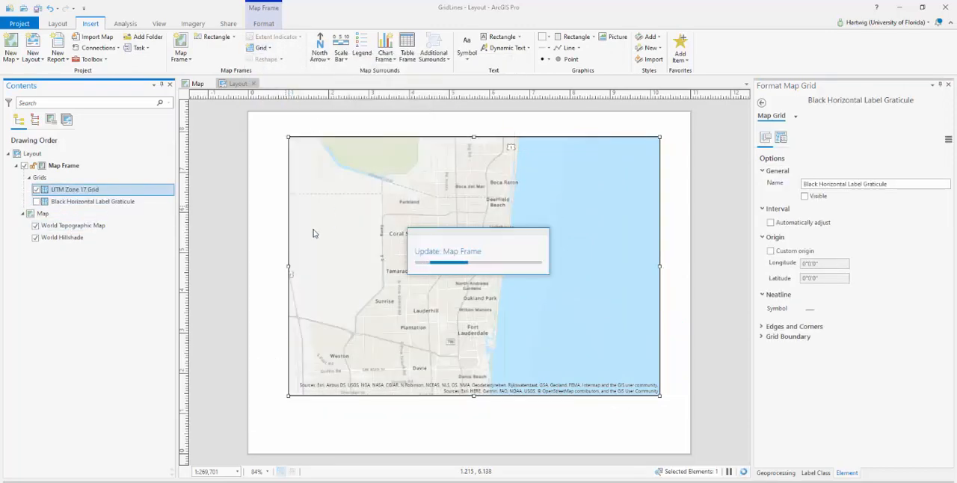
{"action": "left_click", "coordinate": [75, 190]}
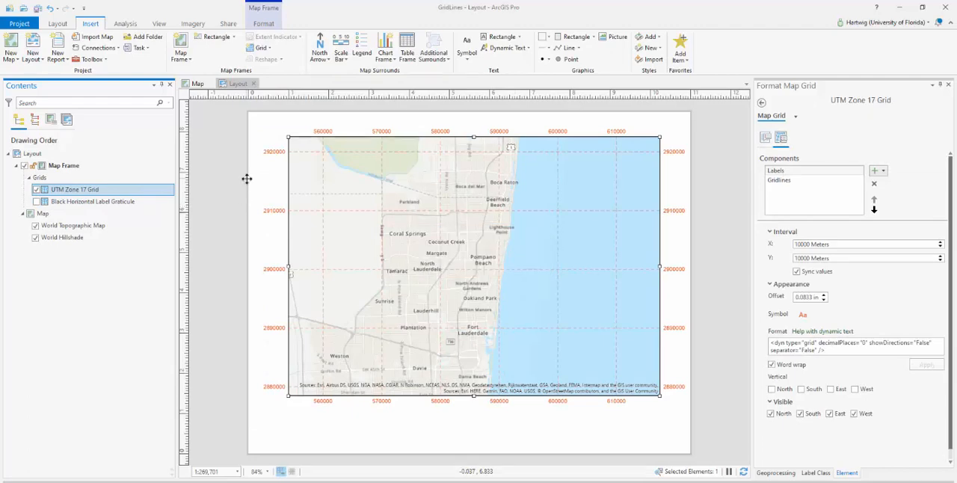